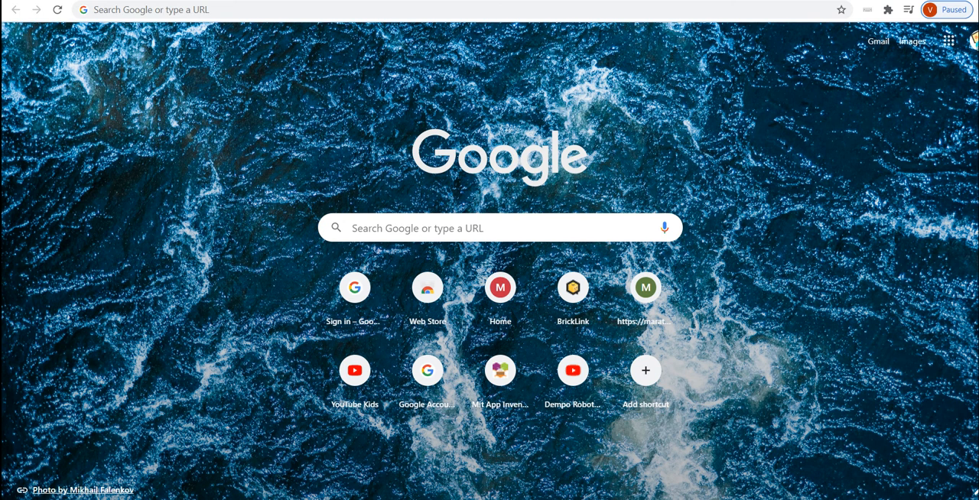
# Search 'mit app inventor' in Chrome and reach My Projects via appinventor.mit.edu's Create Apps!
pyautogui.write('microsoft edge .com')
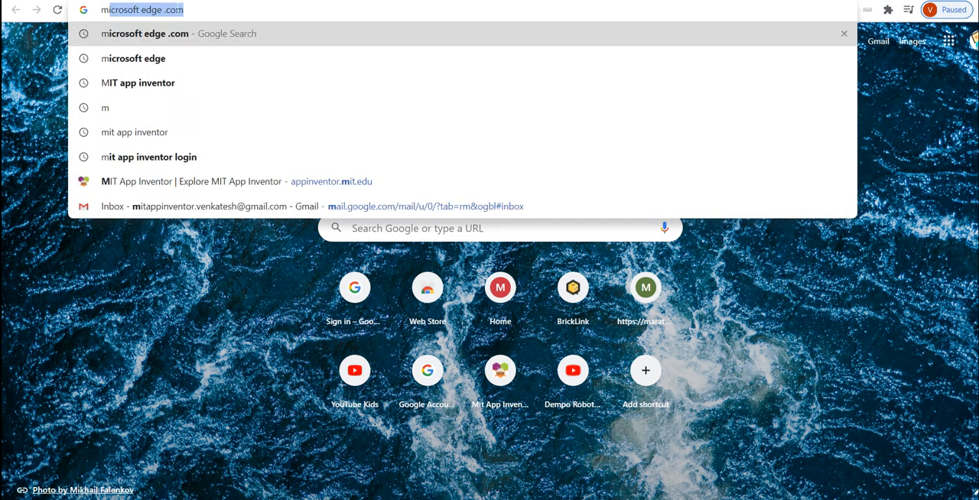
pyautogui.write('mit app inventor')
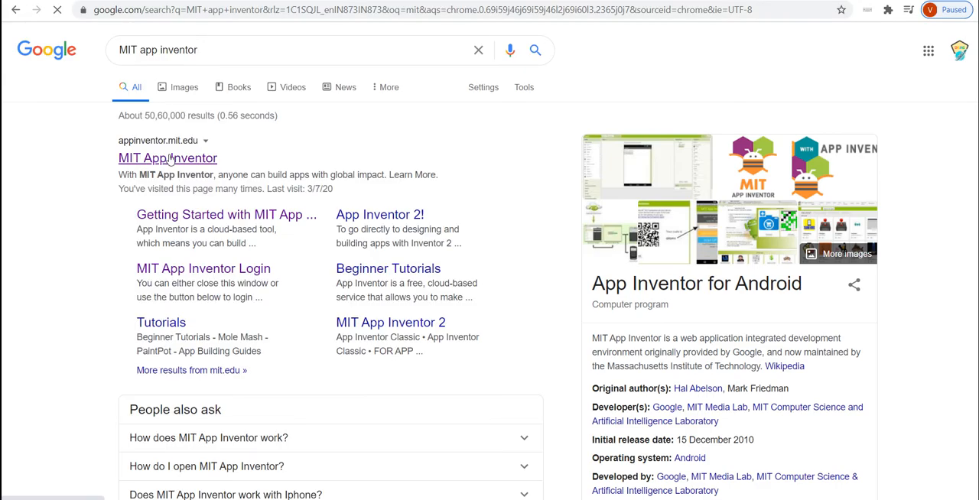
pyautogui.click(167, 158)
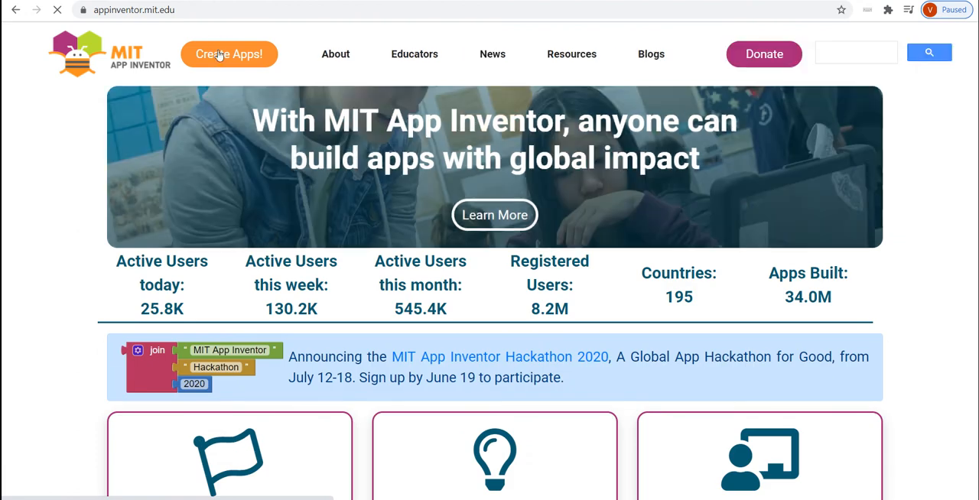
pyautogui.click(228, 53)
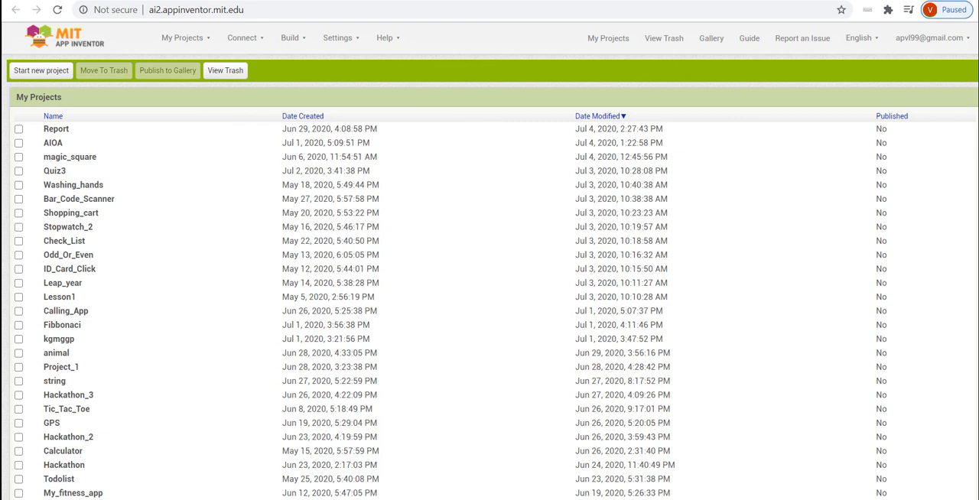
pyautogui.moveTo(103, 309)
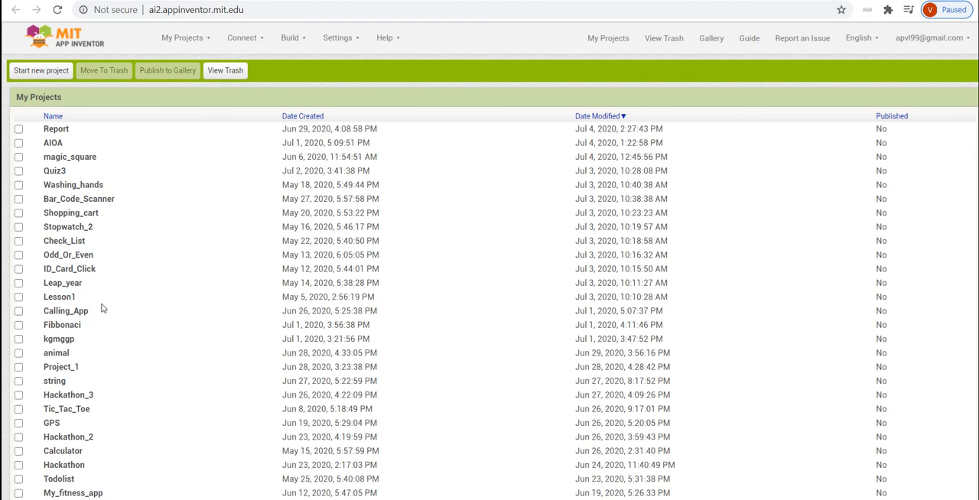
# Start a new project named Emergency_Call_App and confirm it.
pyautogui.click(40, 70)
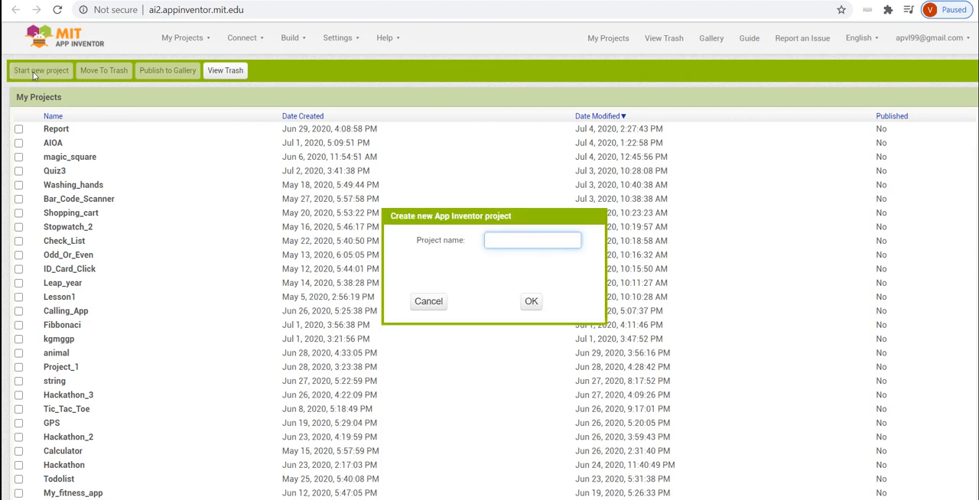
pyautogui.write('Eml')
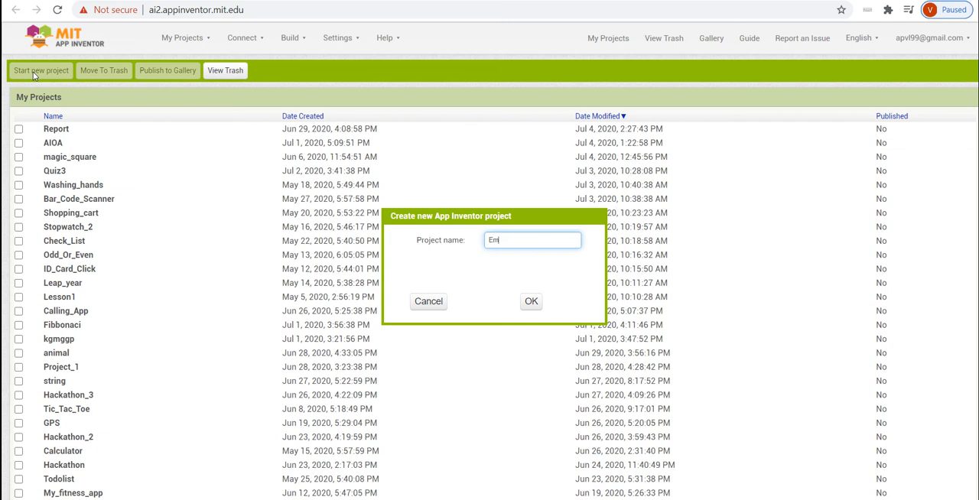
pyautogui.write('Email')
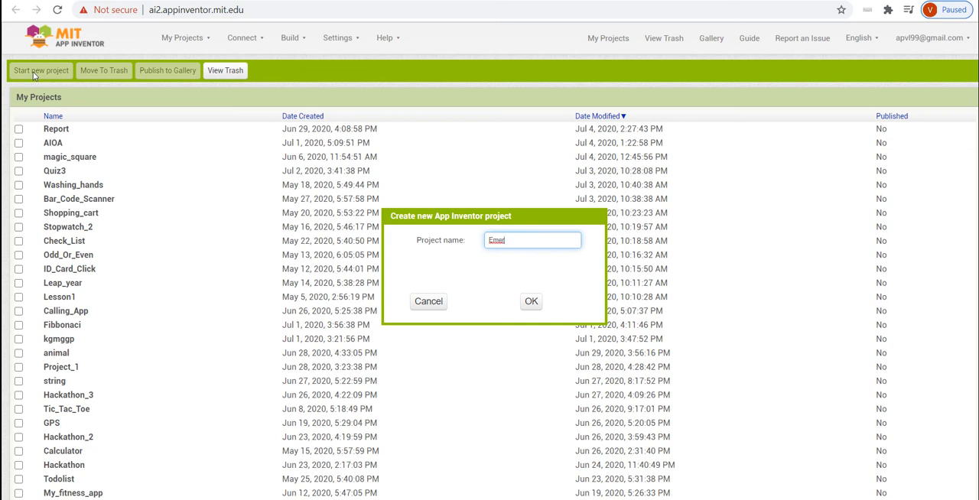
pyautogui.write('Emergency_Call_App')
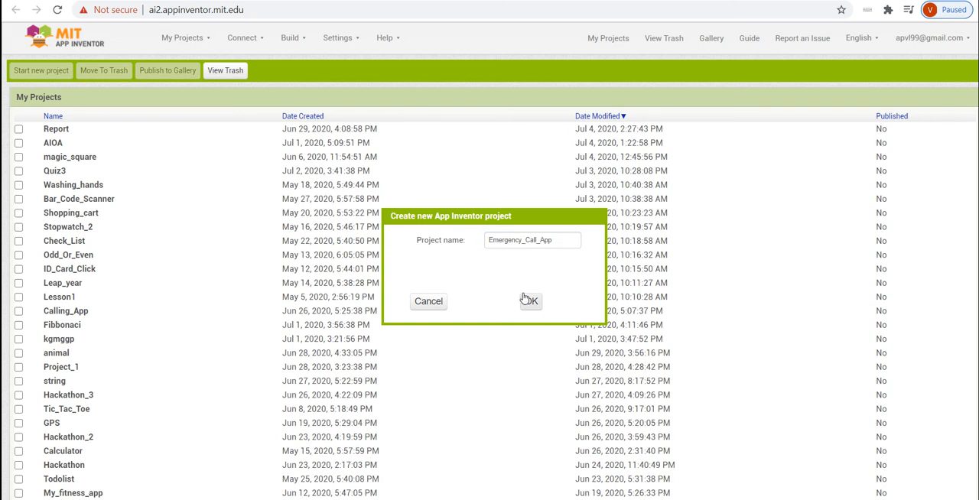
pyautogui.click(532, 302)
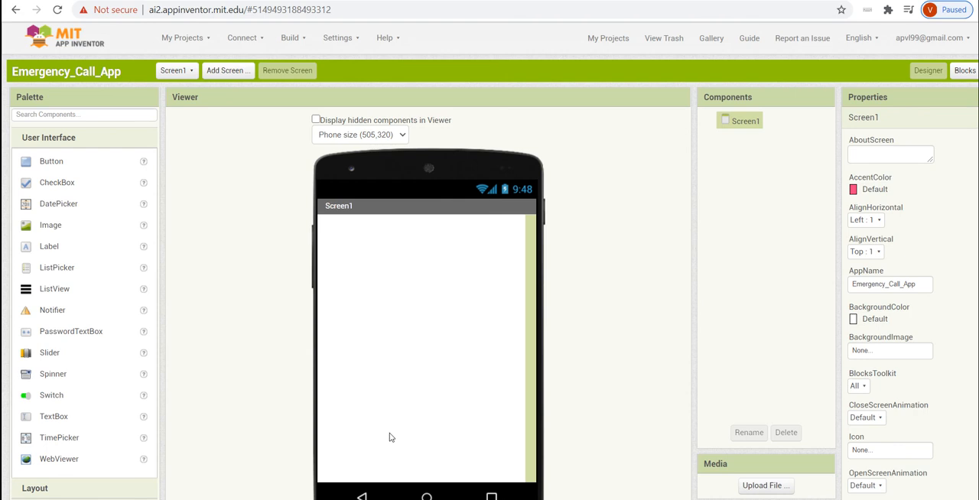
pyautogui.moveTo(902, 321)
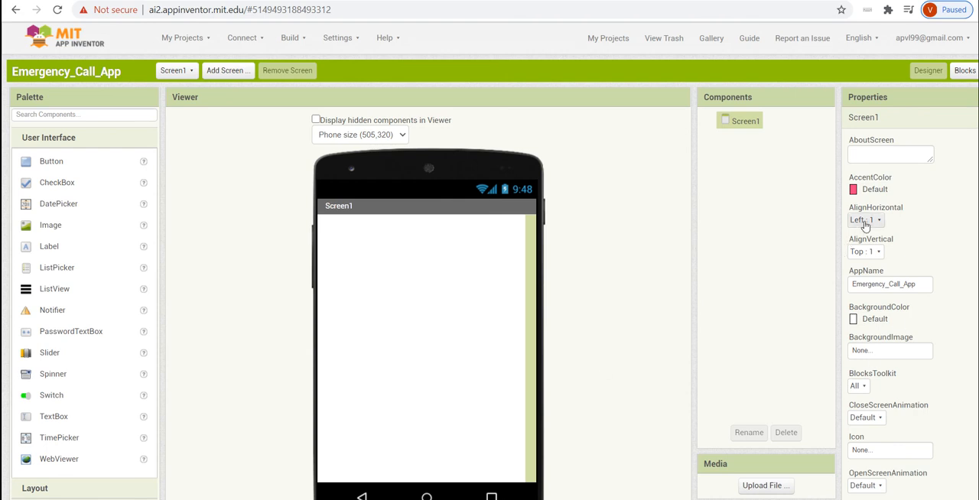
# Set Screen1 AlignHorizontal to Center and add a 3-column, 3-row TableArrangement.
pyautogui.click(865, 220)
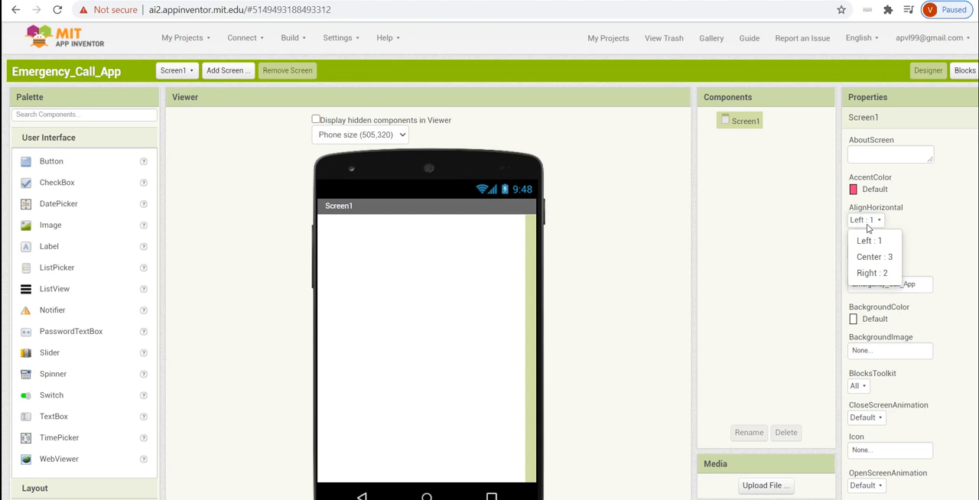
pyautogui.click(874, 256)
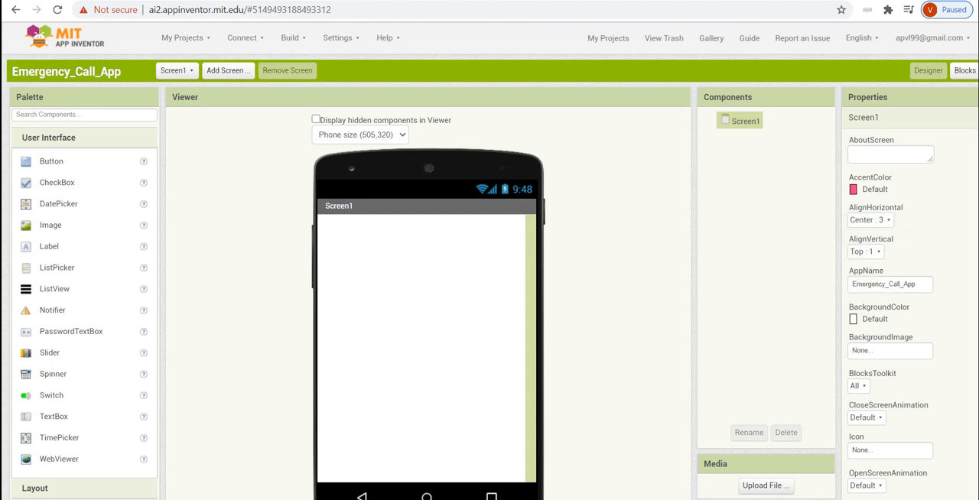
pyautogui.click(34, 157)
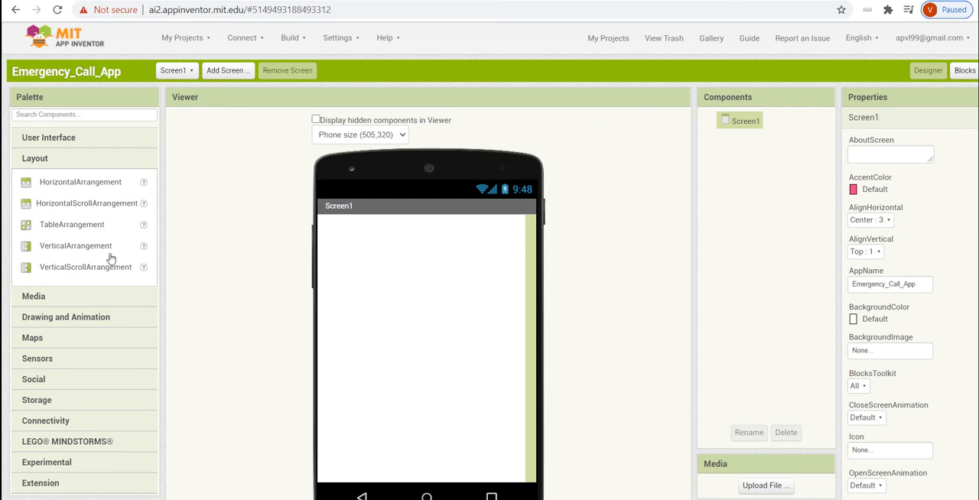
pyautogui.moveTo(71, 224); pyautogui.dragTo(459, 290)
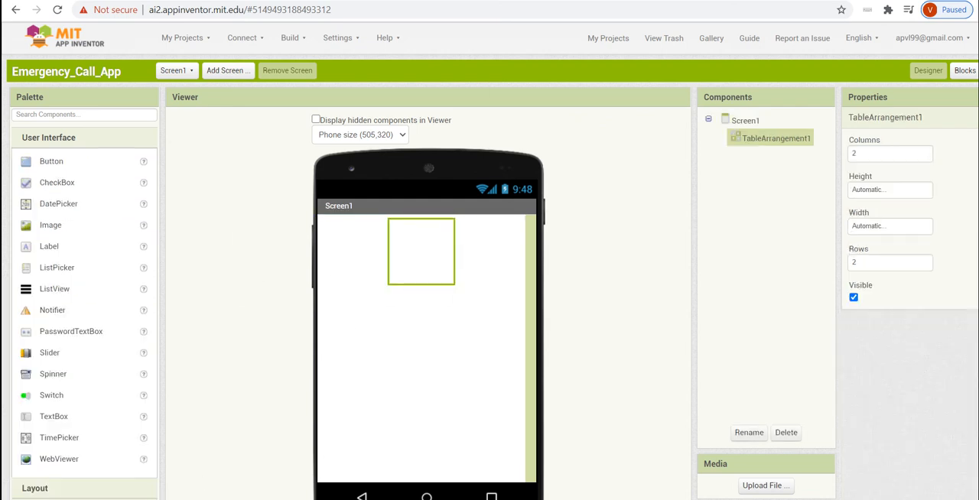
pyautogui.click(889, 153)
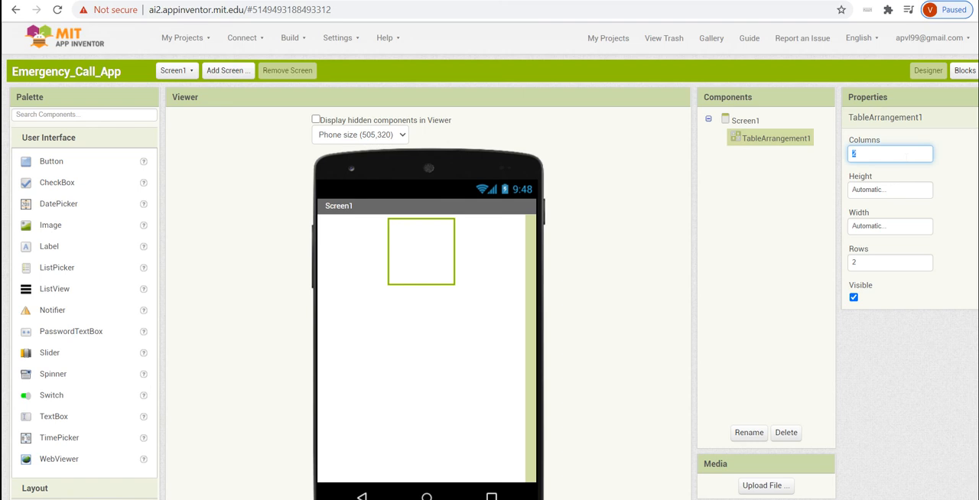
pyautogui.moveTo(937, 199)
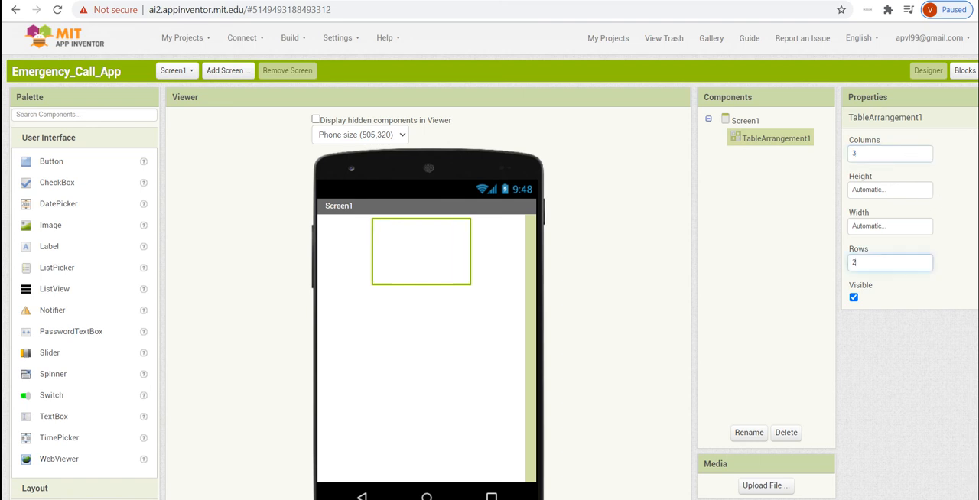
pyautogui.write('3')
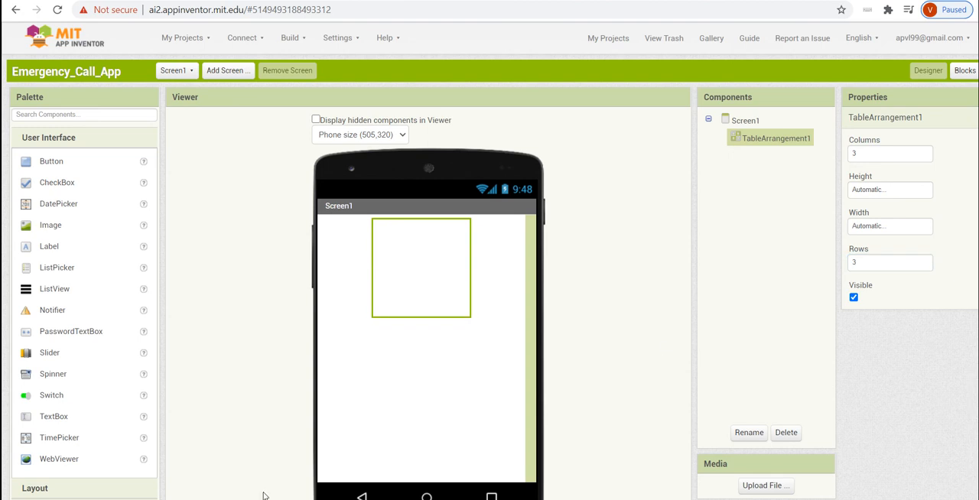
pyautogui.click(745, 120)
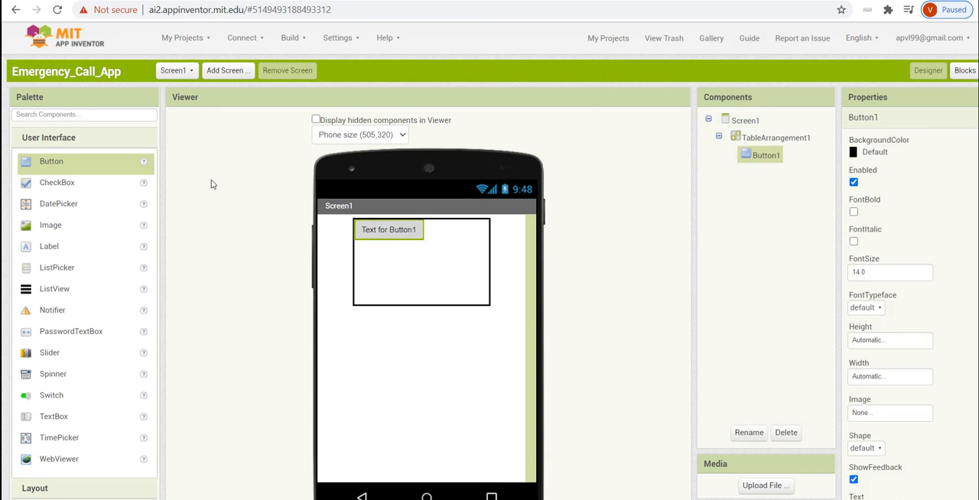
# Place Button1, Button2 and Button3 in the table's first row with blank Text.
pyautogui.moveTo(52, 162); pyautogui.dragTo(439, 230)
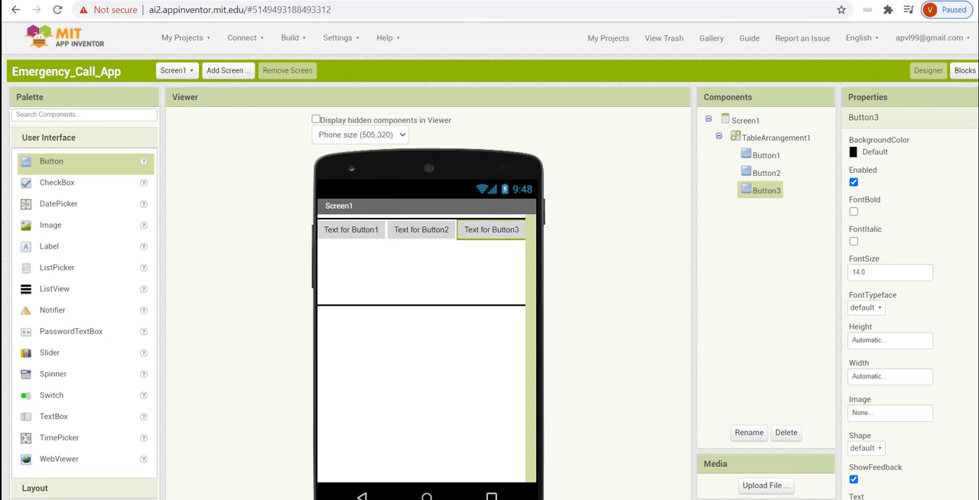
pyautogui.moveTo(370, 214)
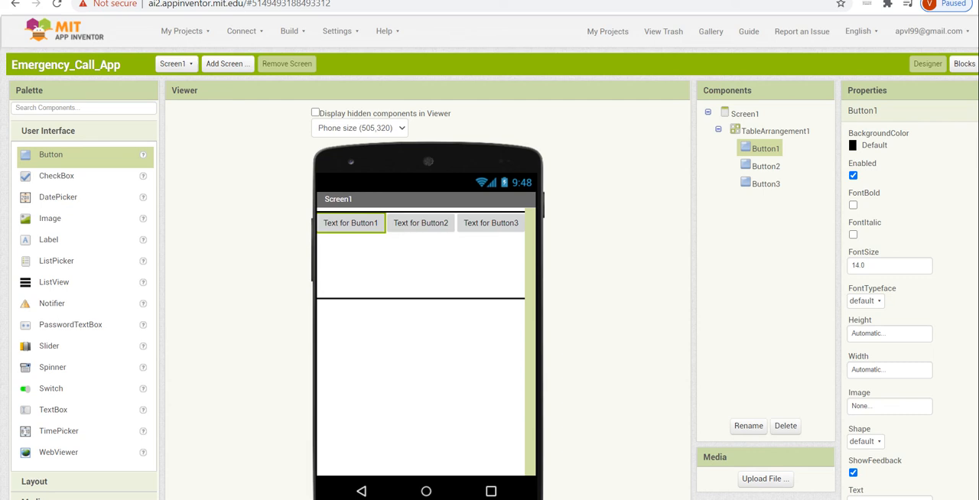
pyautogui.scroll(-3)
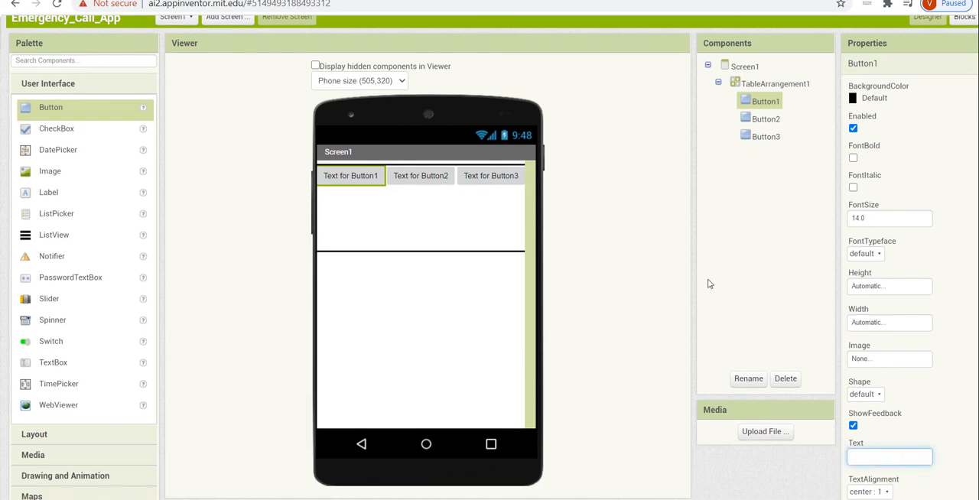
pyautogui.click(766, 119)
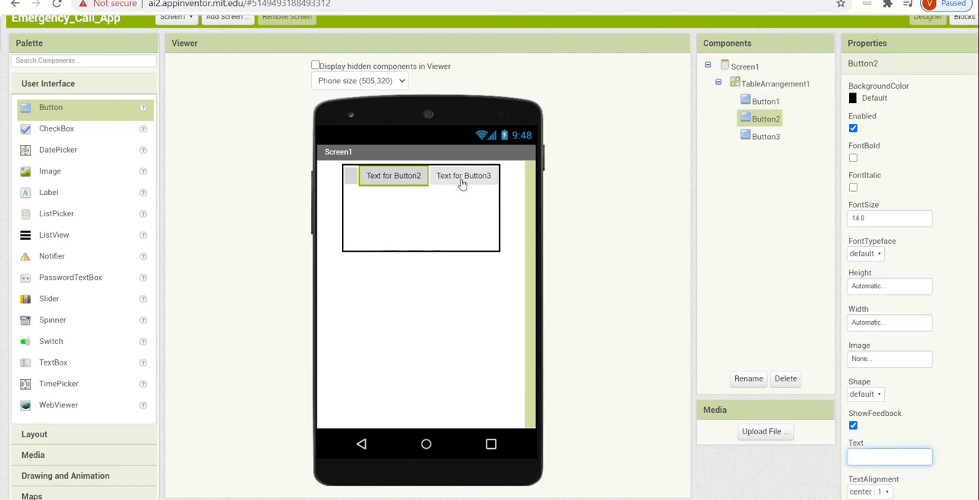
pyautogui.click(463, 175)
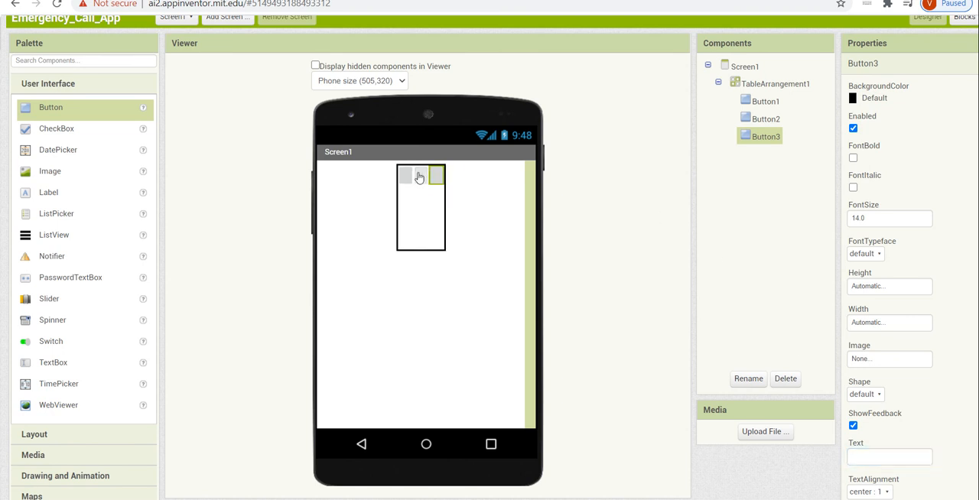
# Size Button1 to 50 by 50 pixels and set Button2's height to 50 pixels.
pyautogui.click(406, 174)
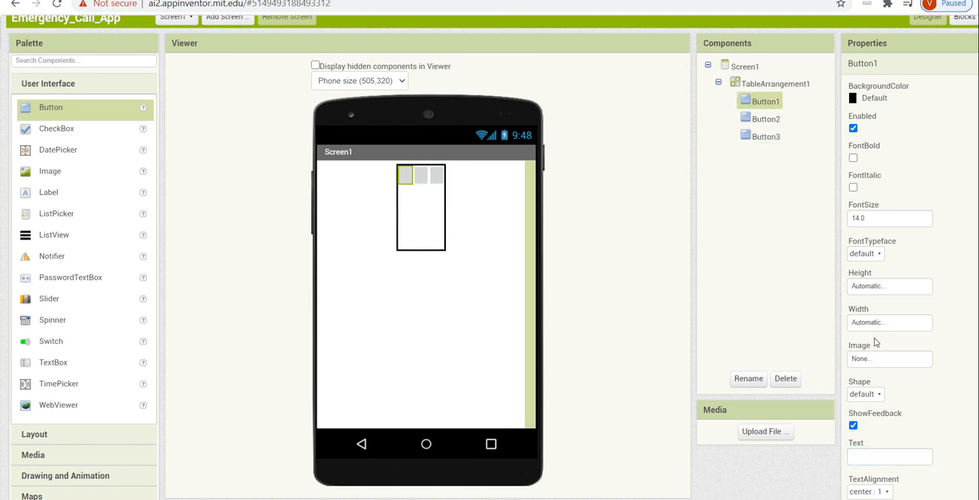
pyautogui.click(888, 287)
pyautogui.write('50')
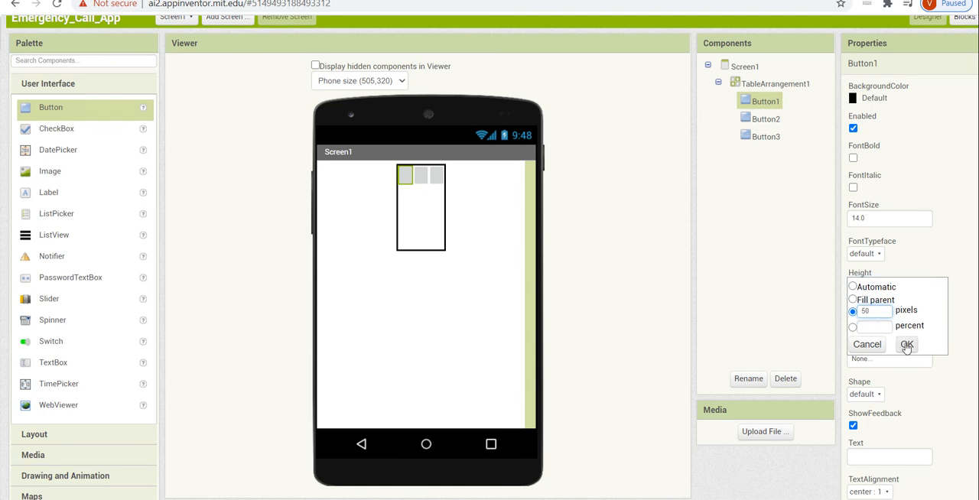
pyautogui.click(906, 344)
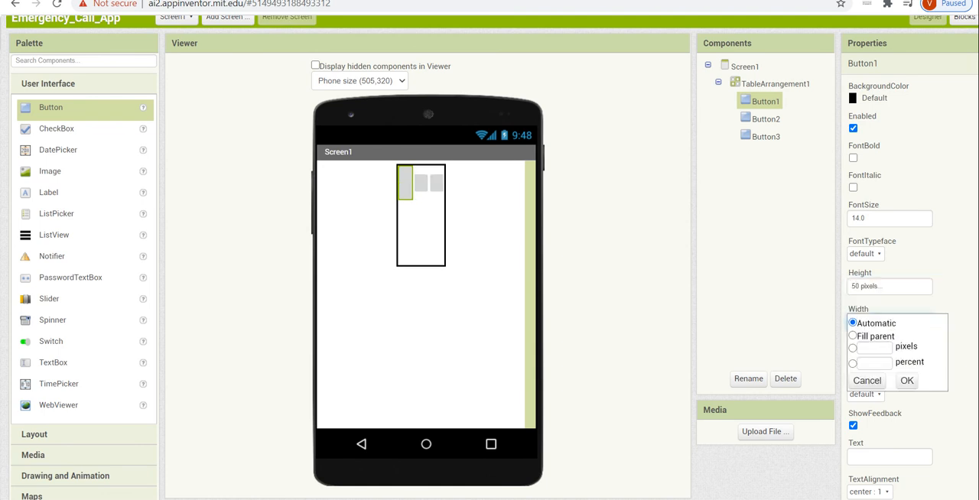
pyautogui.click(853, 348)
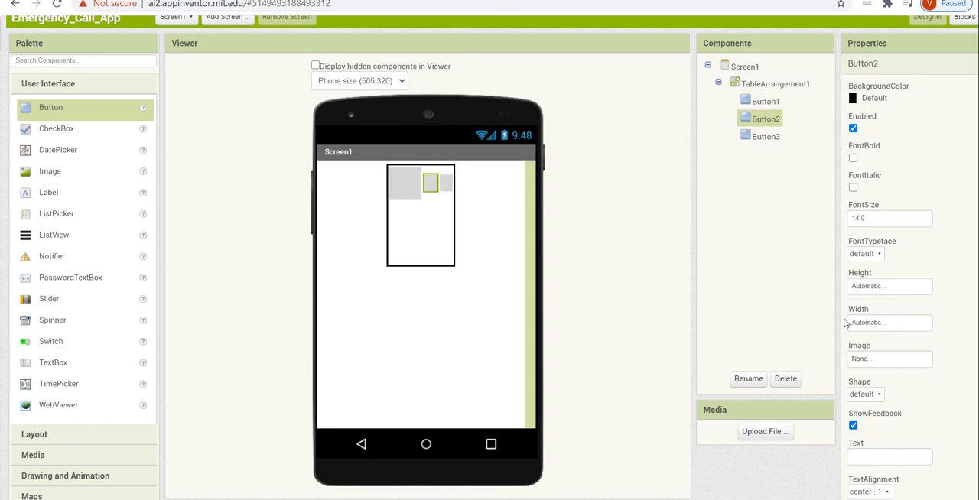
pyautogui.click(888, 287)
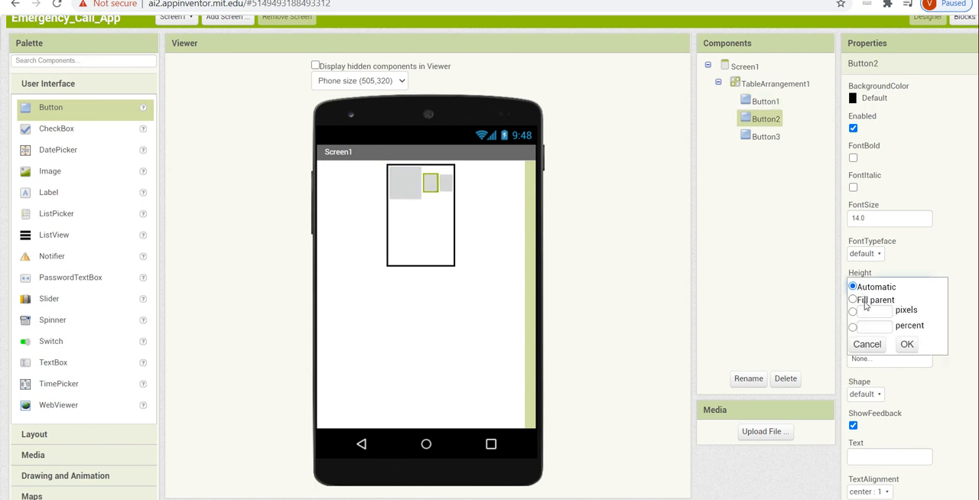
pyautogui.click(852, 311)
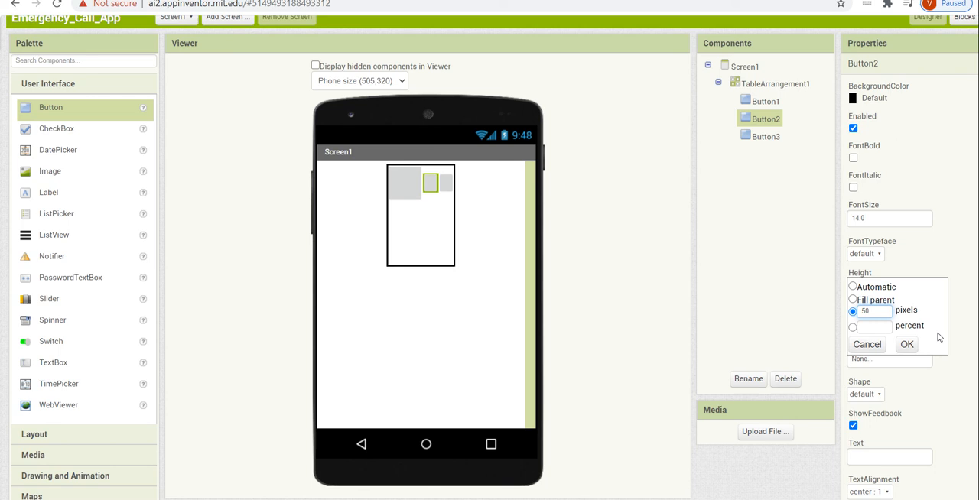
pyautogui.click(907, 344)
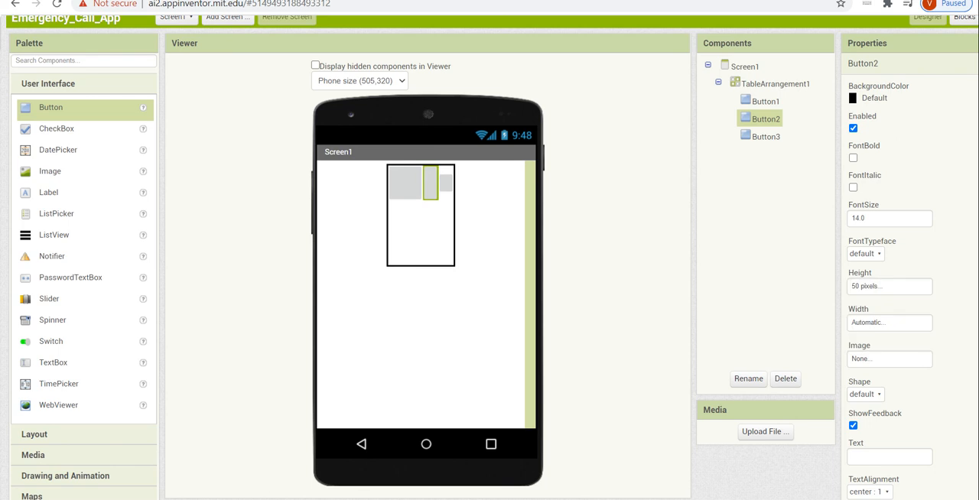
pyautogui.click(764, 100)
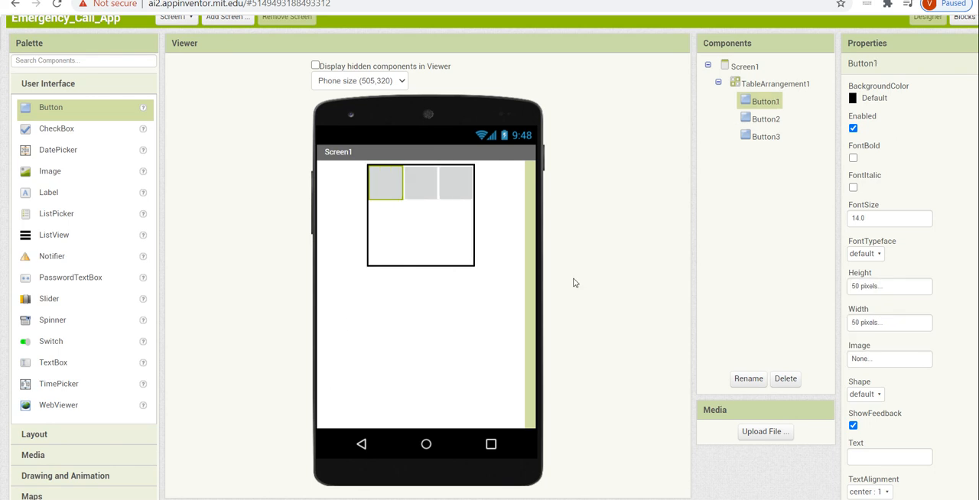
pyautogui.moveTo(870, 361)
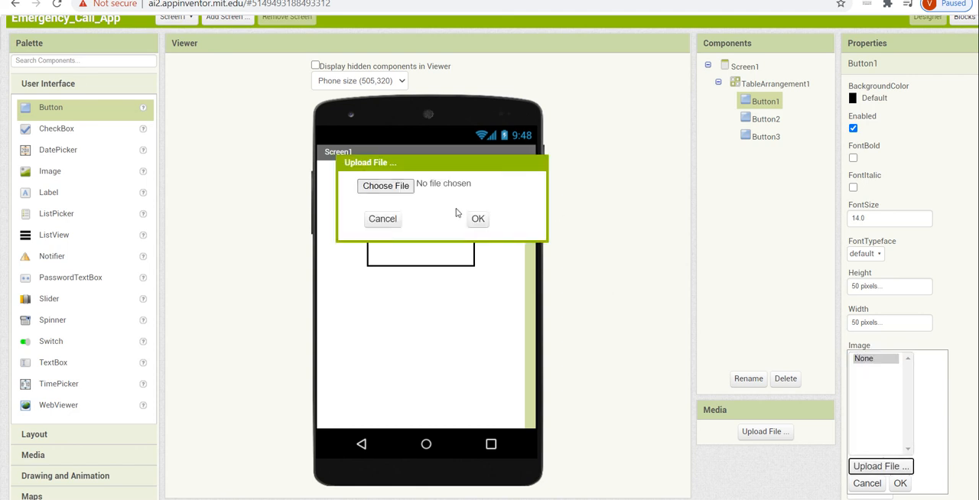
# Upload police, firefighter and ambulance pictures as the three buttons' Image property.
pyautogui.click(385, 186)
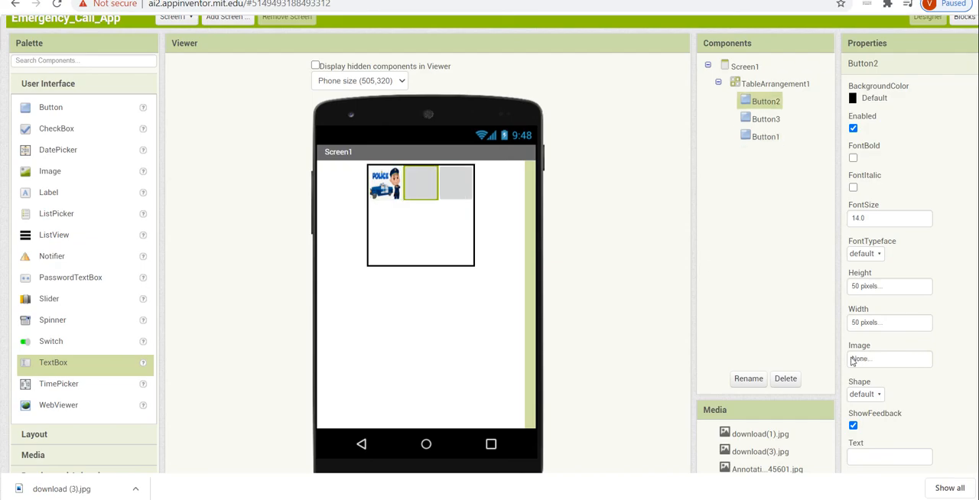
pyautogui.click(889, 359)
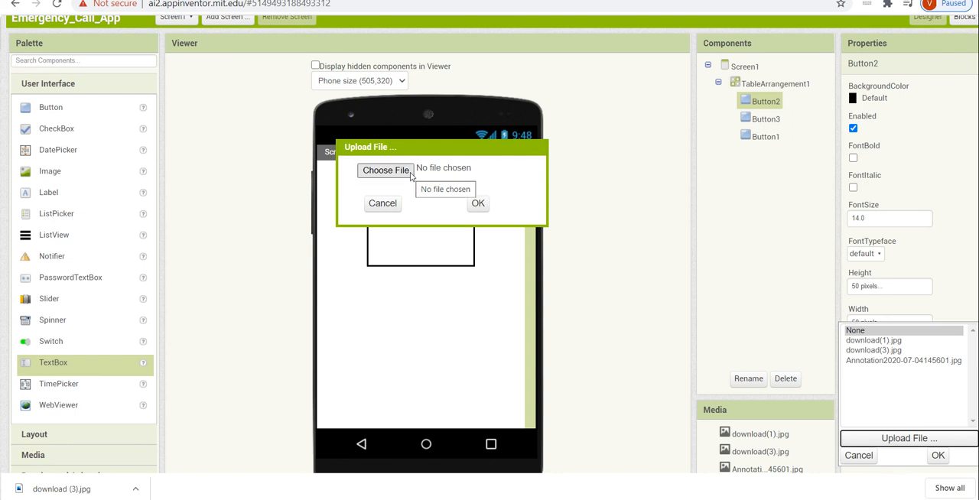
pyautogui.click(385, 169)
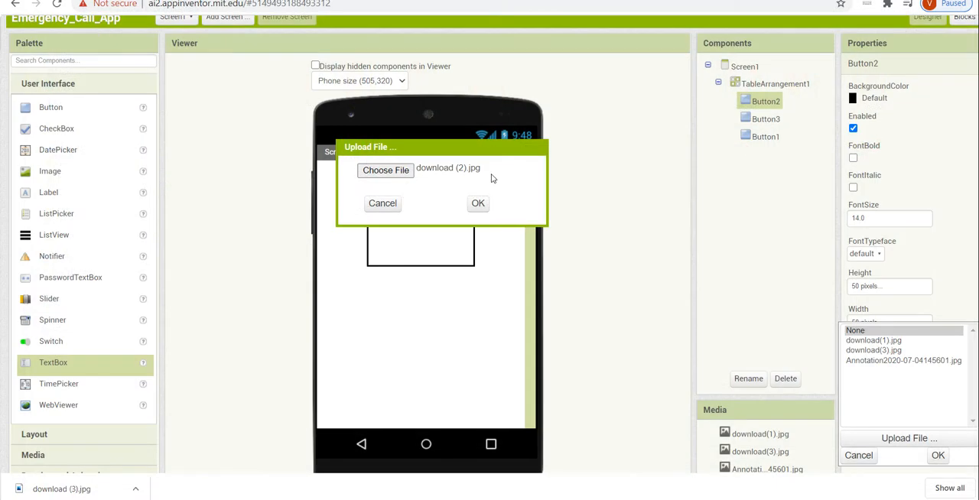
pyautogui.click(477, 203)
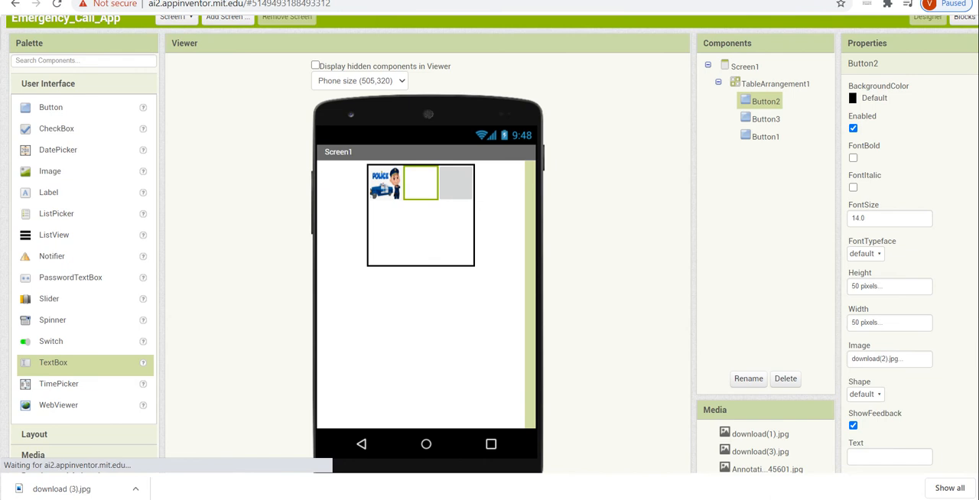
pyautogui.click(742, 66)
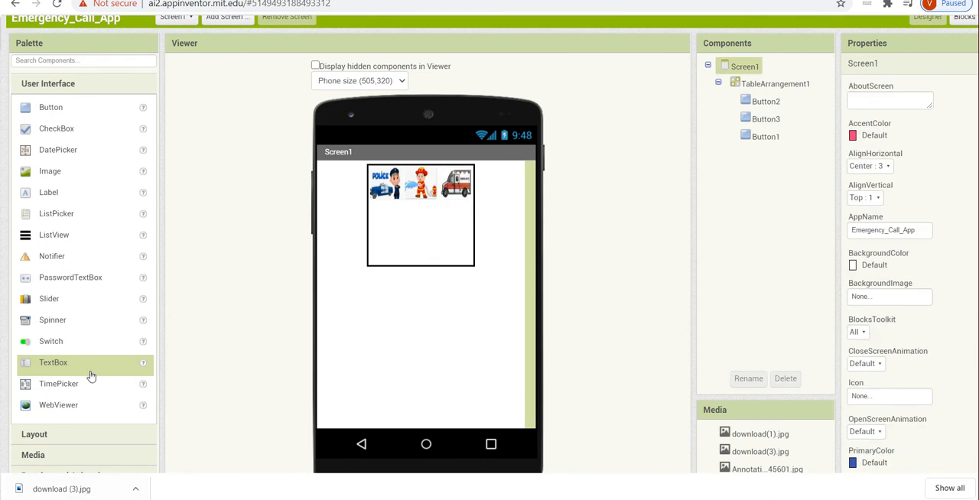
# Drag TextBox1, TextBox2 and TextBox3 into the table row beneath the picture buttons.
pyautogui.moveTo(52, 362); pyautogui.dragTo(459, 218)
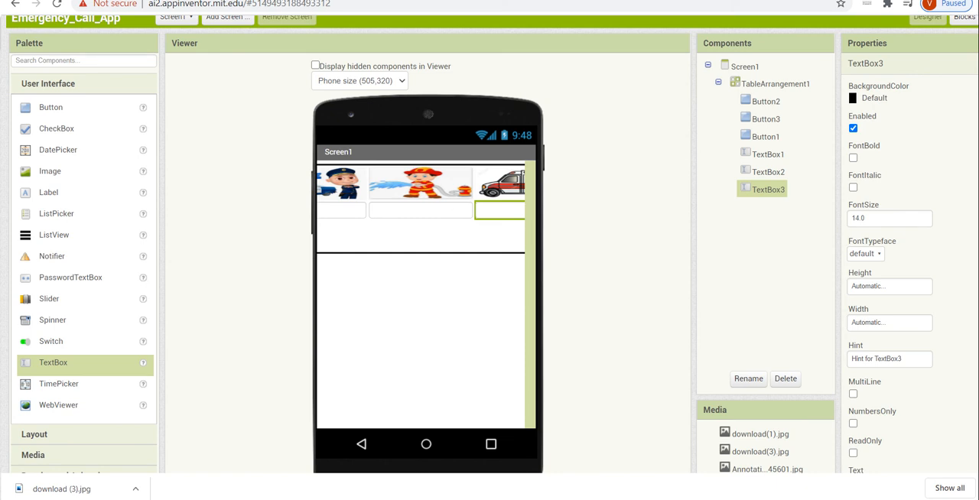
# Set TextBox2, TextBox3 and TextBox1 widths to 50 pixels each.
pyautogui.click(767, 171)
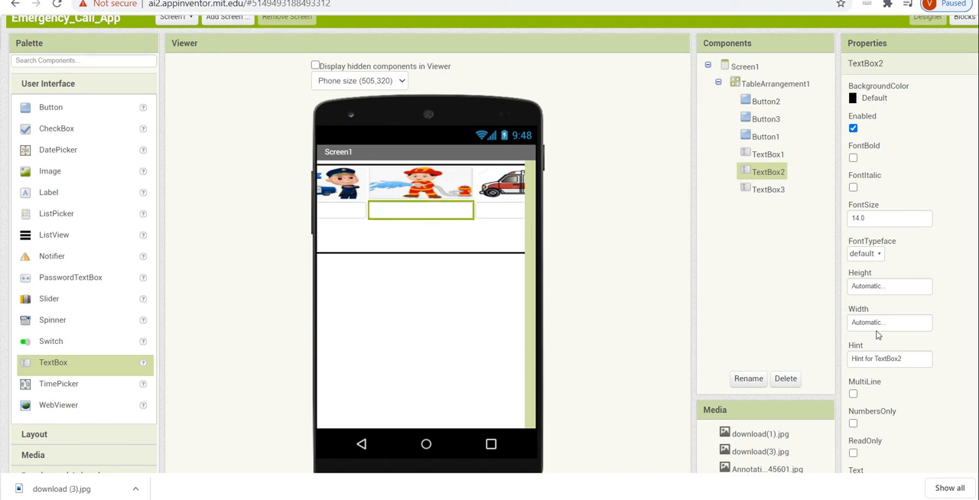
pyautogui.click(889, 322)
pyautogui.write('5')
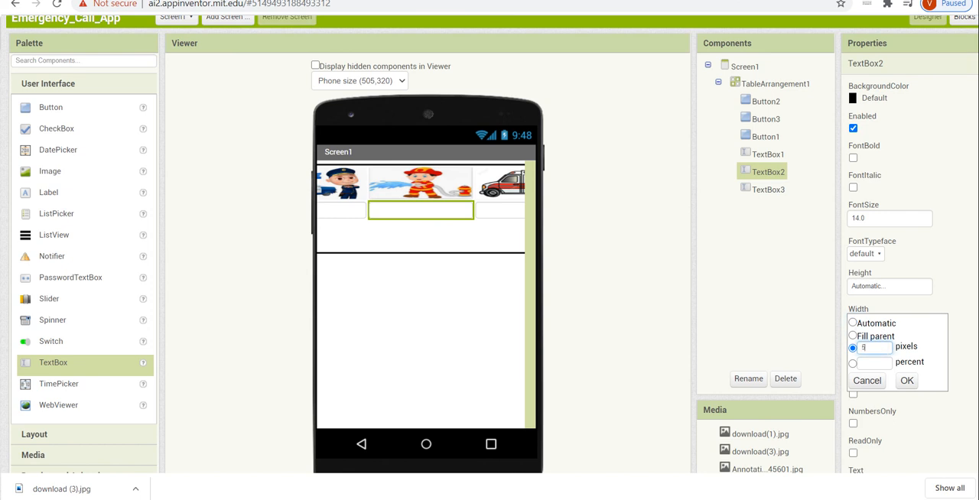
pyautogui.click(907, 381)
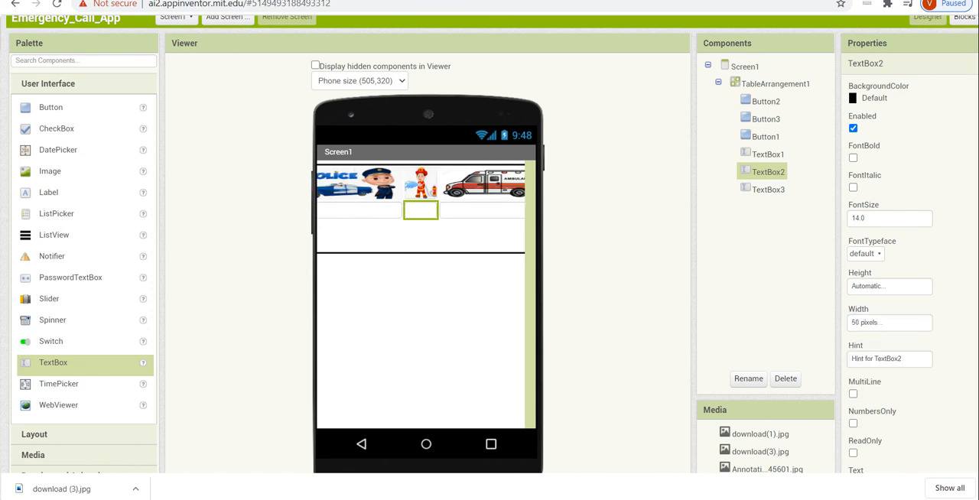
pyautogui.click(768, 189)
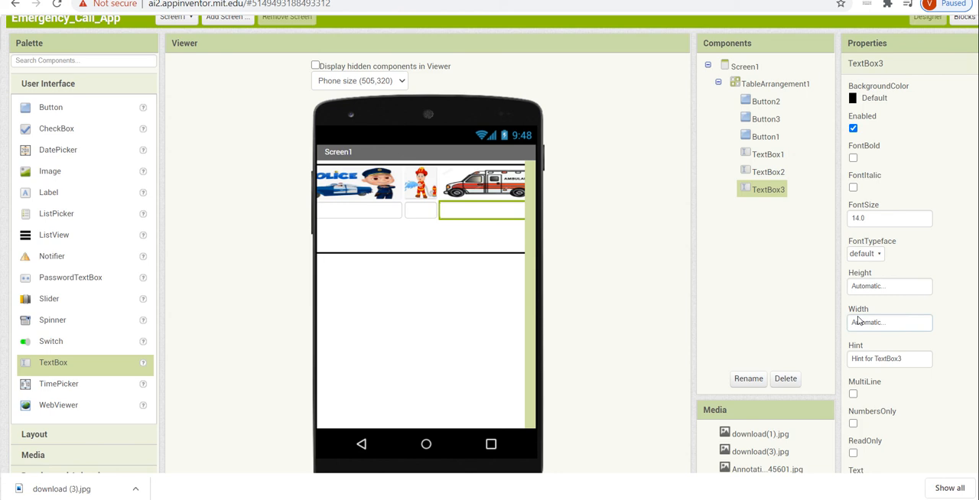
pyautogui.click(889, 323)
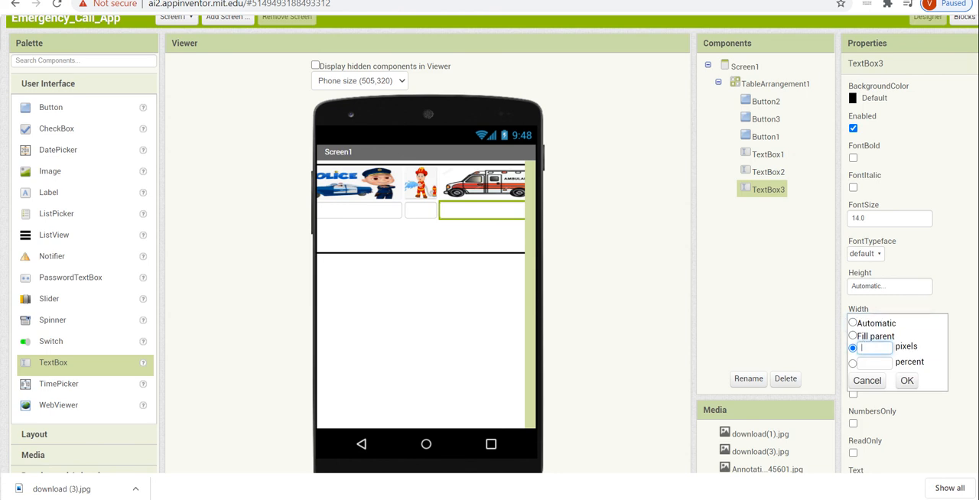
pyautogui.write('50')
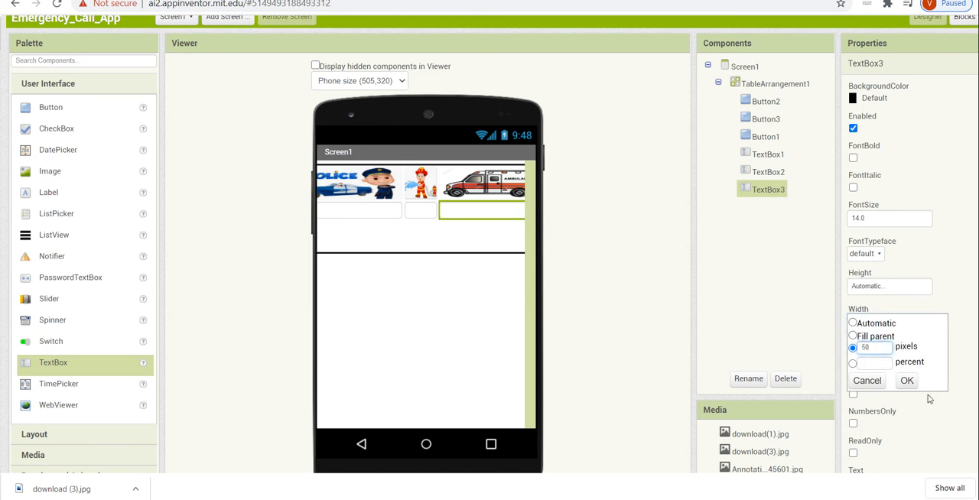
pyautogui.click(907, 380)
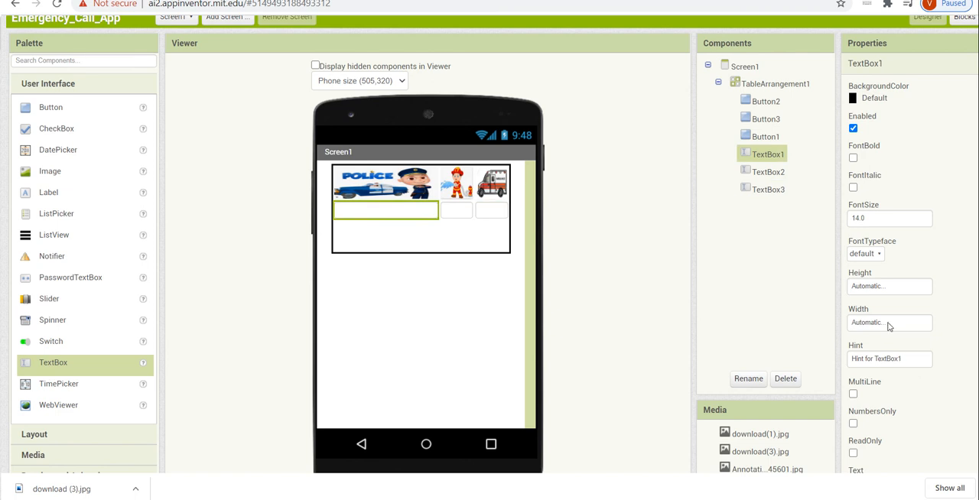
pyautogui.click(889, 323)
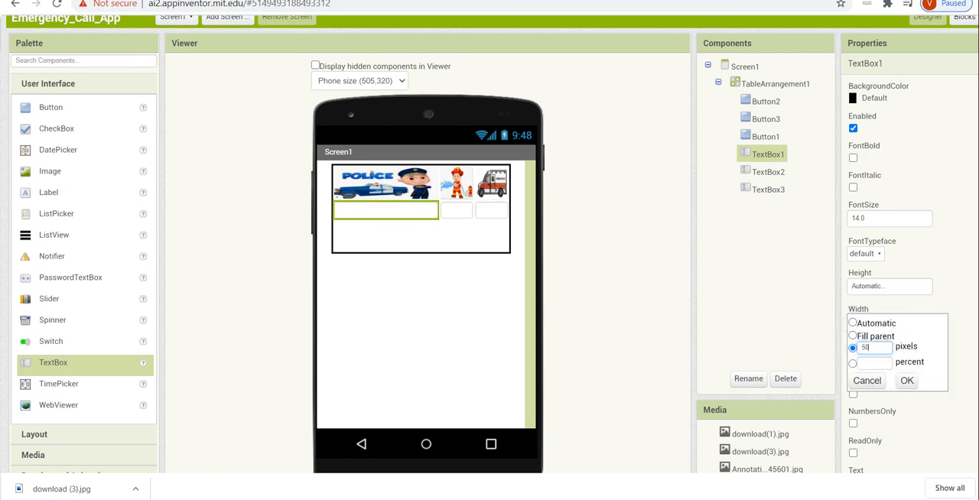
pyautogui.click(907, 380)
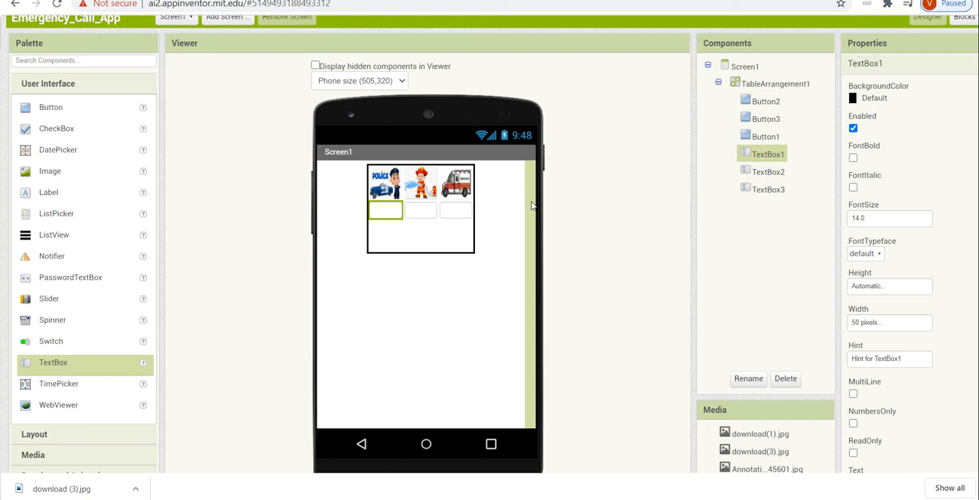
pyautogui.click(737, 66)
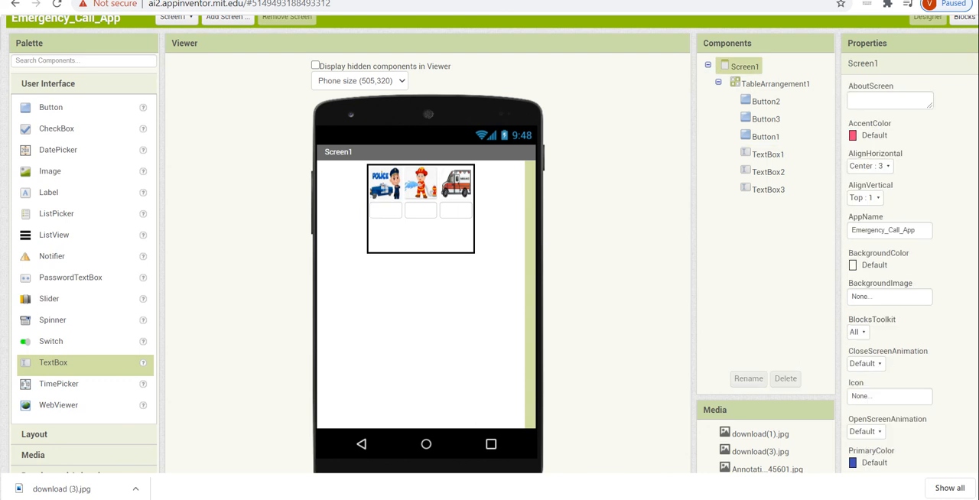
pyautogui.moveTo(61, 77)
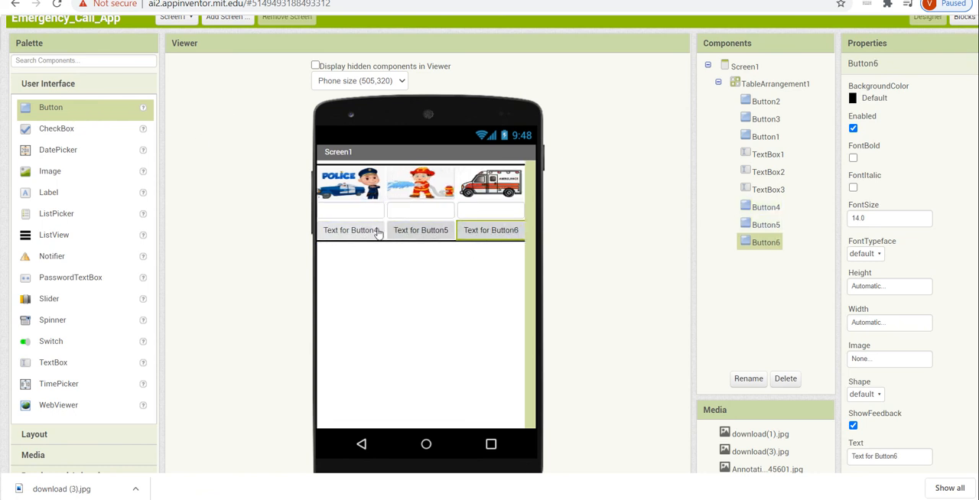
# Make Button4 a 50 by 50 pixel square and set Button5's height to 50 pixels.
pyautogui.click(350, 230)
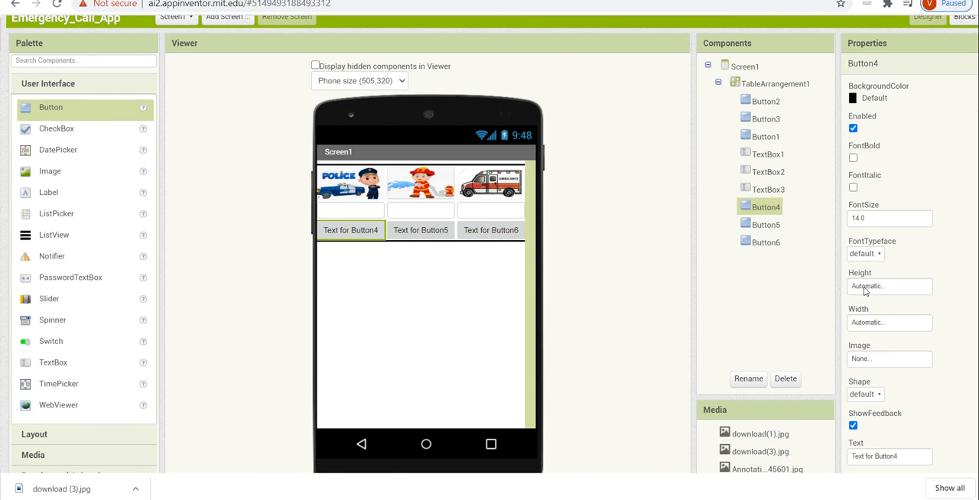
pyautogui.click(888, 287)
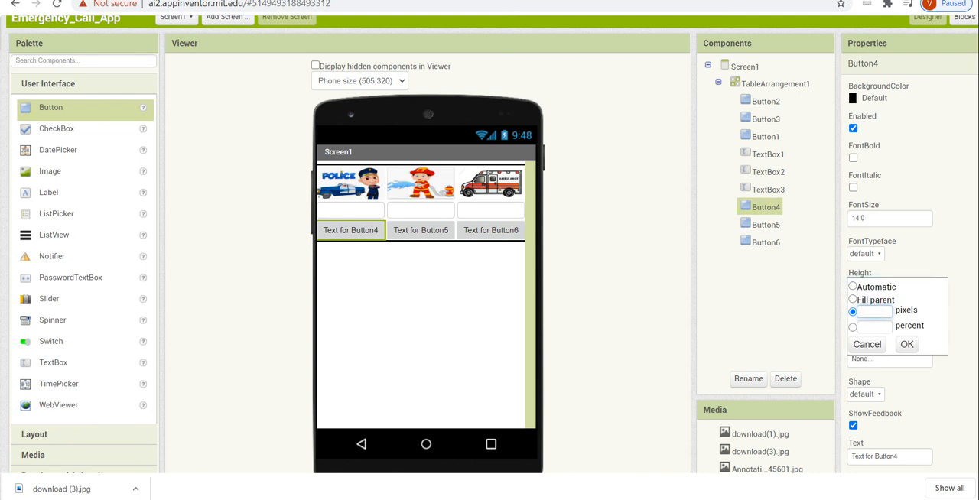
pyautogui.write('50')
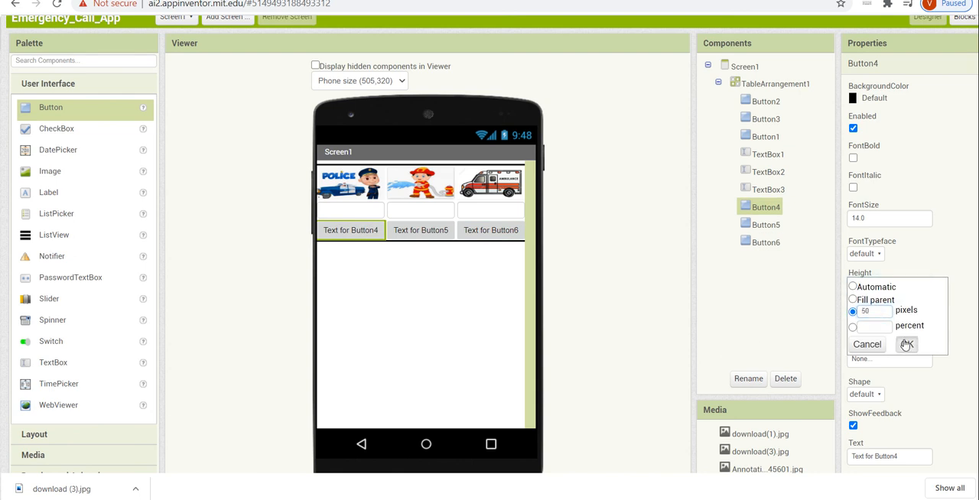
pyautogui.click(906, 344)
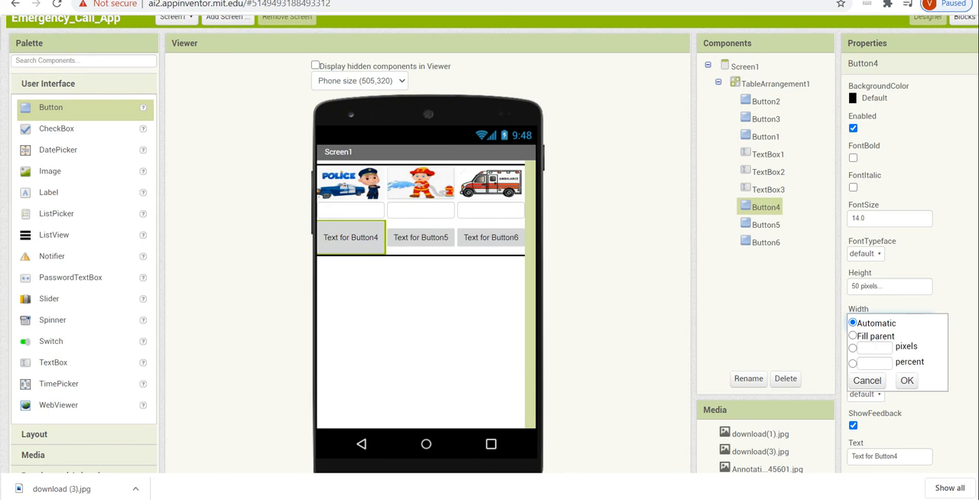
pyautogui.click(852, 347)
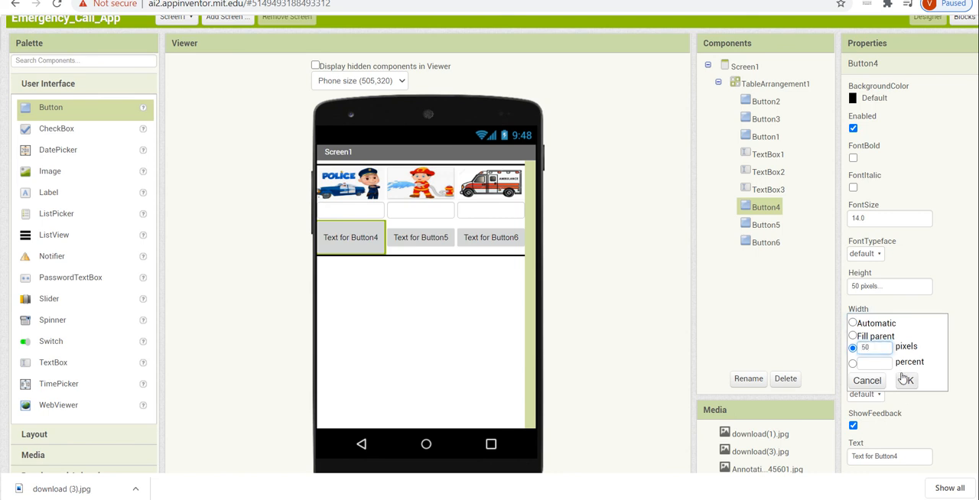
pyautogui.click(908, 380)
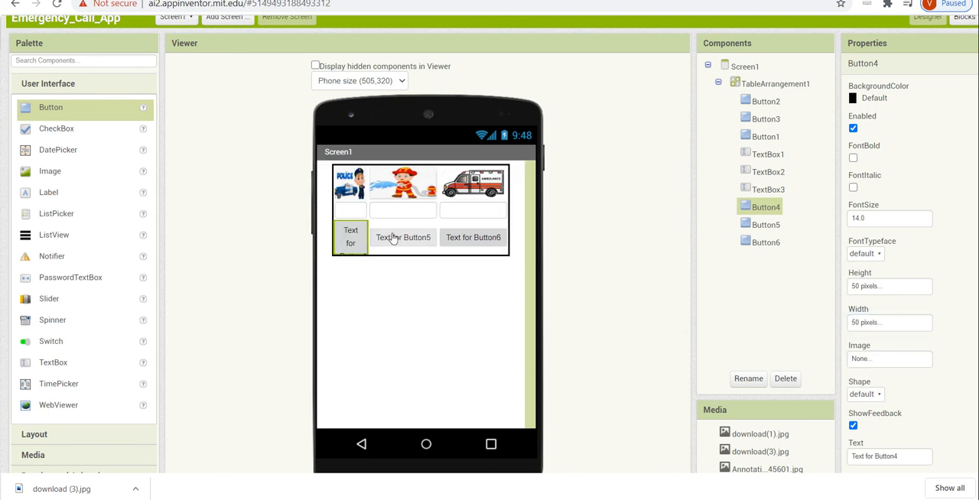
pyautogui.click(403, 237)
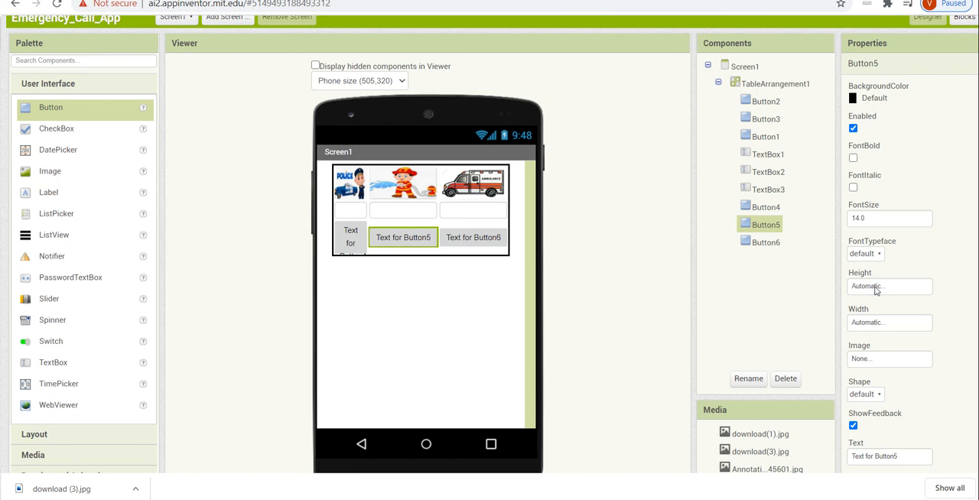
pyautogui.click(888, 287)
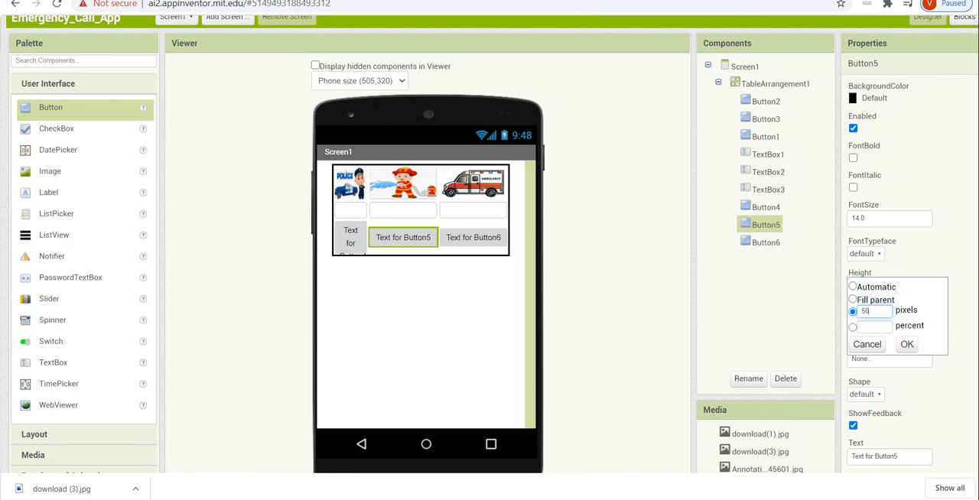
pyautogui.click(907, 345)
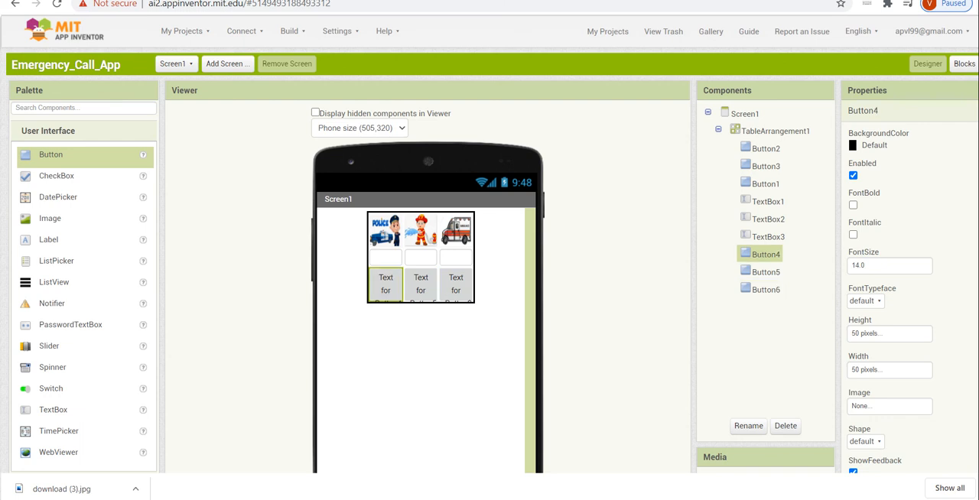
# Blank the Text property of Button4, Button5 and Button6.
pyautogui.scroll(-3)
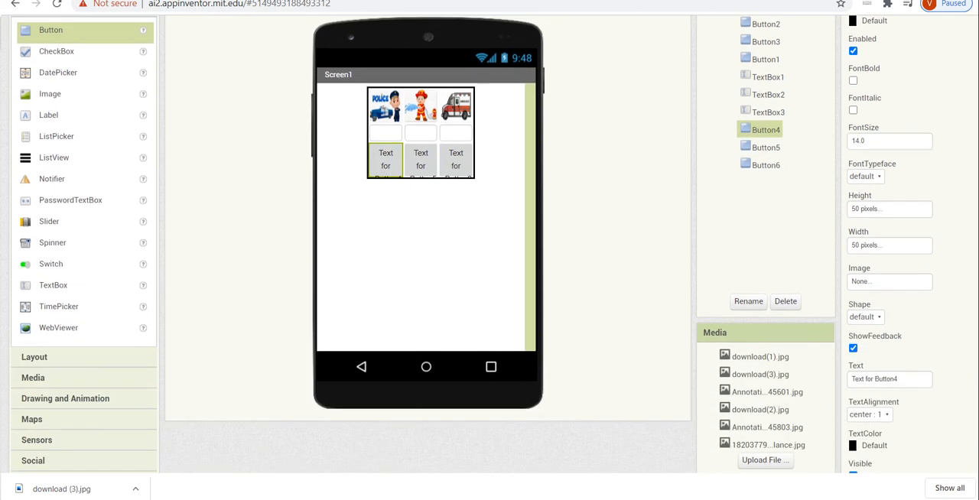
pyautogui.click(888, 379)
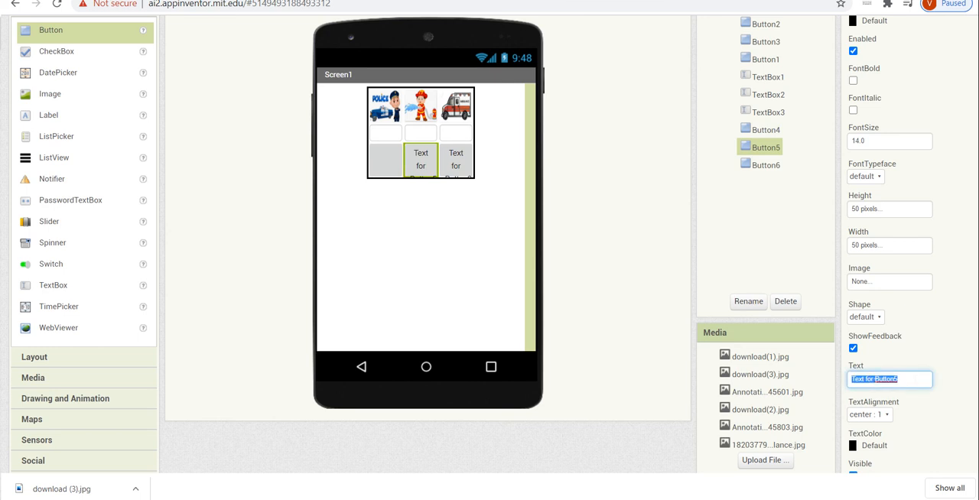
pyautogui.click(764, 164)
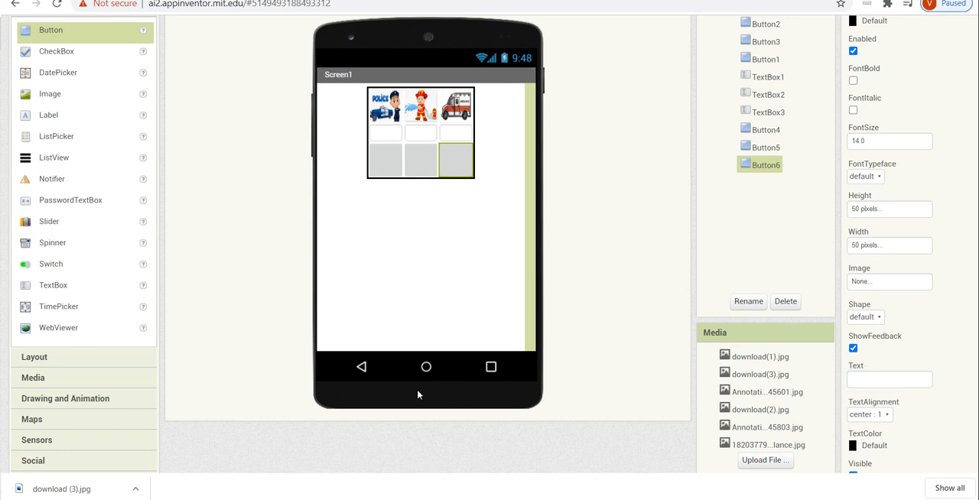
# Upload phone-icon-small-13.jpg as the right bottom-row button's Image.
pyautogui.click(890, 282)
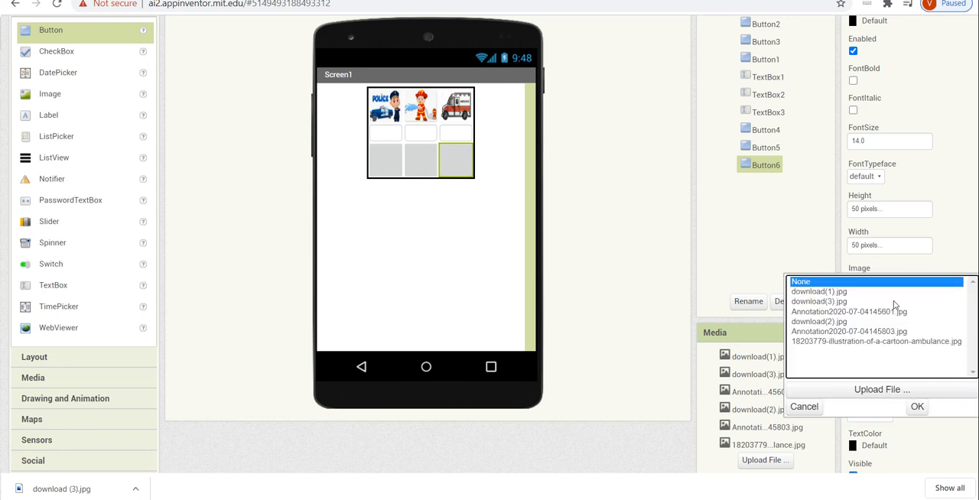
pyautogui.click(878, 390)
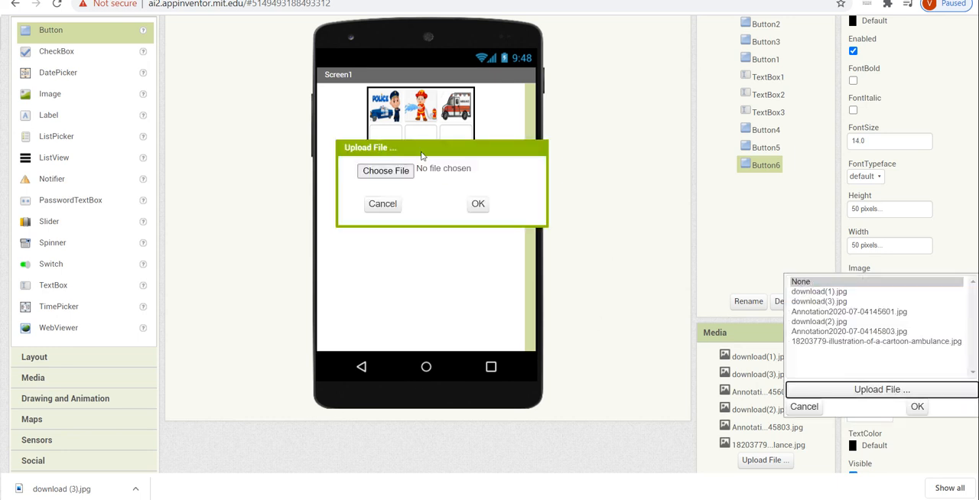
pyautogui.click(384, 171)
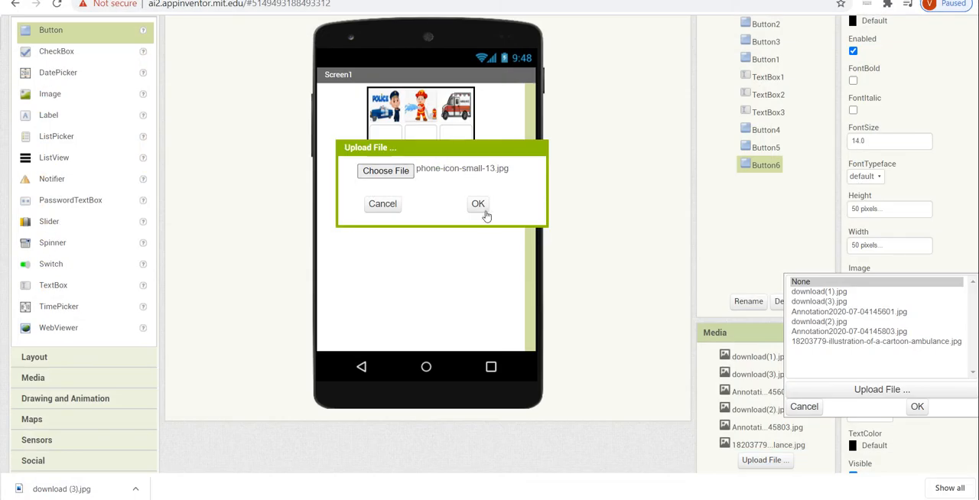
pyautogui.click(478, 204)
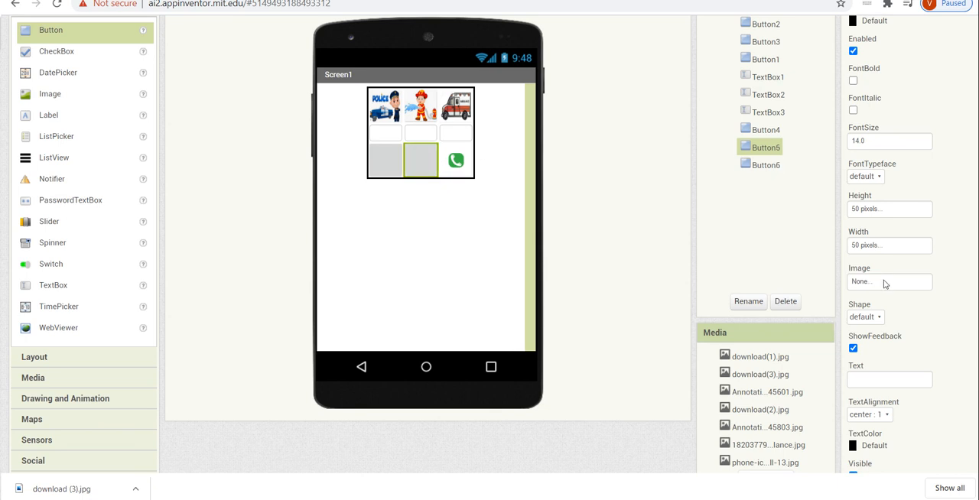
# Apply the phone-icon-small-13.jpg image to the middle and left bottom-row buttons.
pyautogui.click(889, 282)
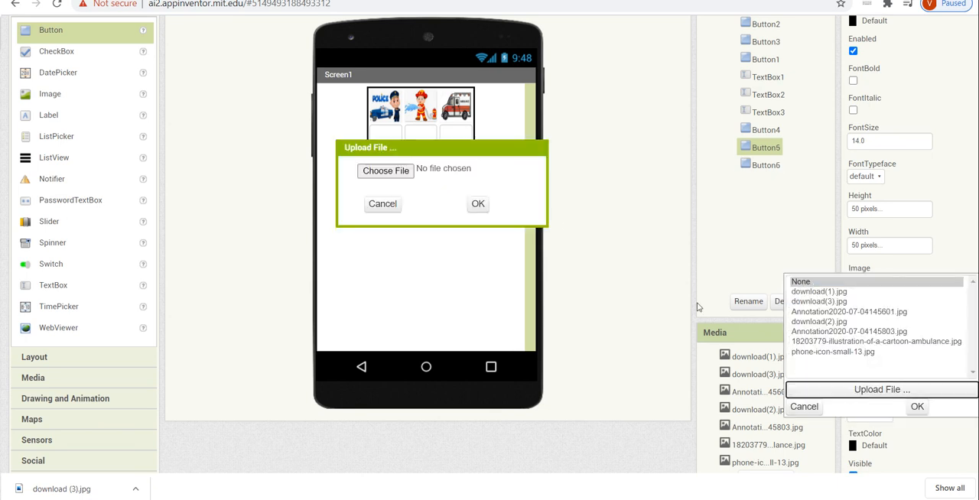
pyautogui.click(384, 170)
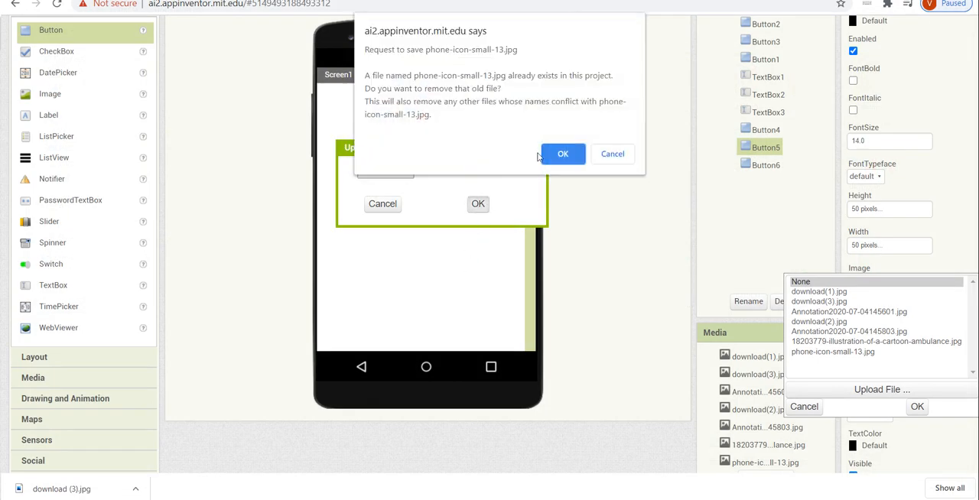
pyautogui.click(562, 154)
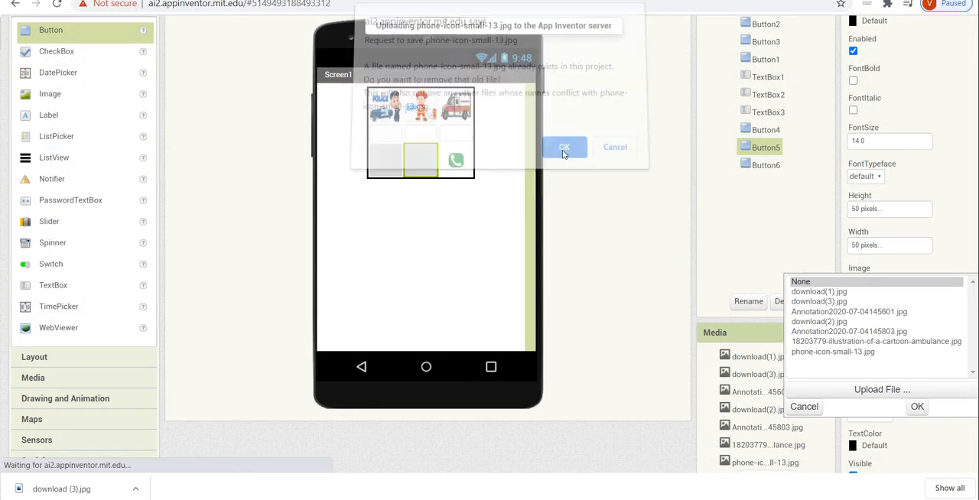
pyautogui.click(564, 147)
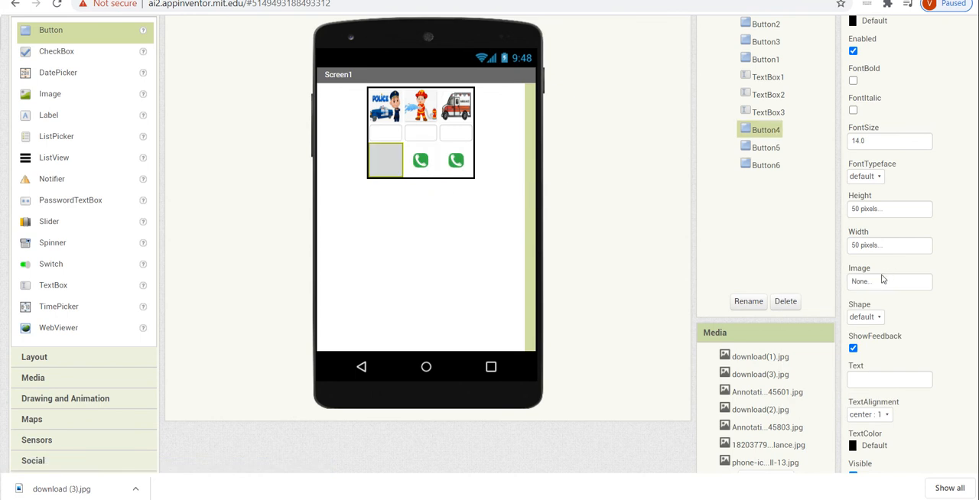
pyautogui.click(889, 282)
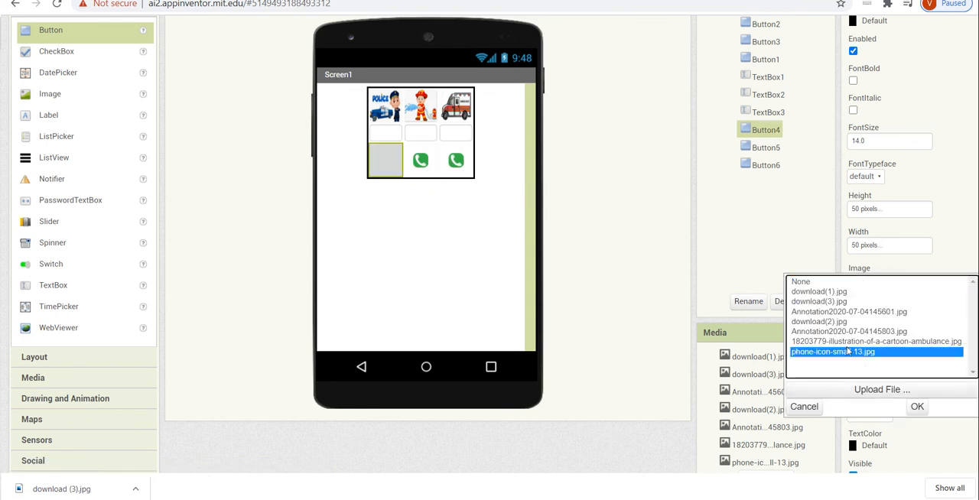
pyautogui.click(919, 407)
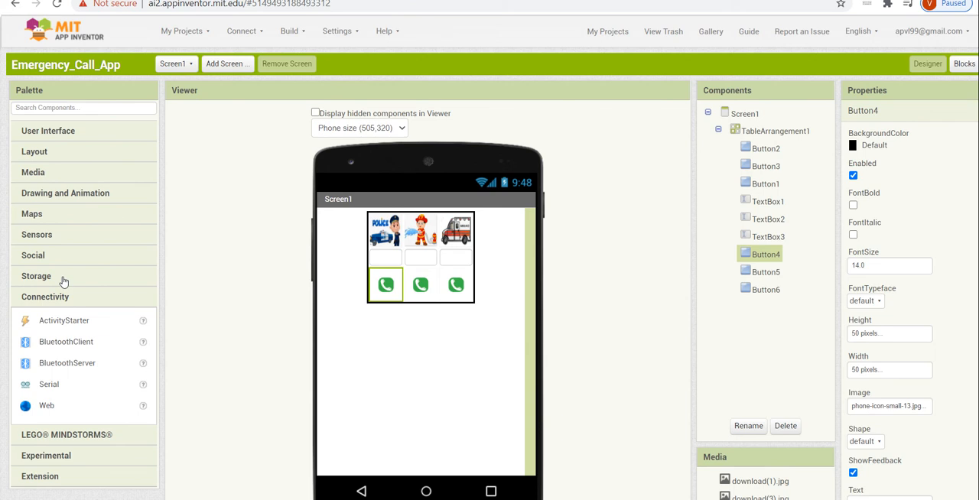
# Add a PhoneCall component from the Social palette and switch to the Blocks editor.
pyautogui.click(32, 255)
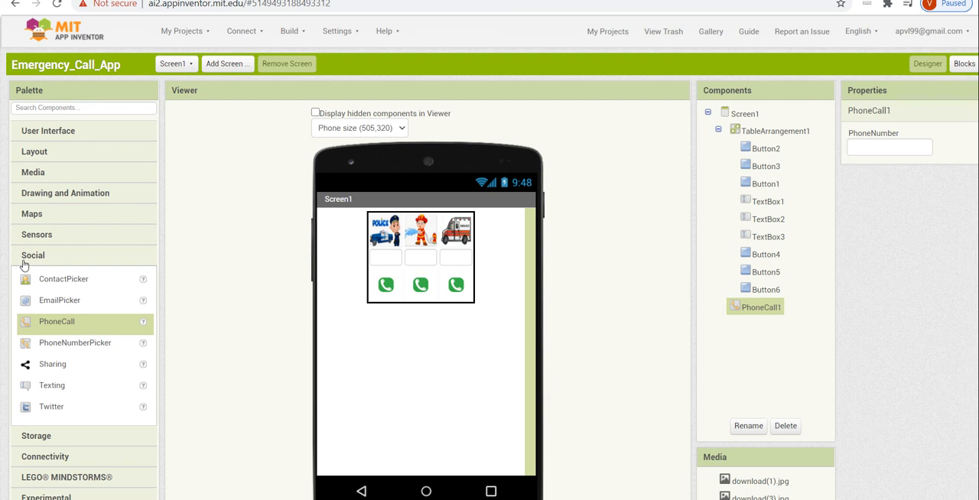
pyautogui.moveTo(85, 151)
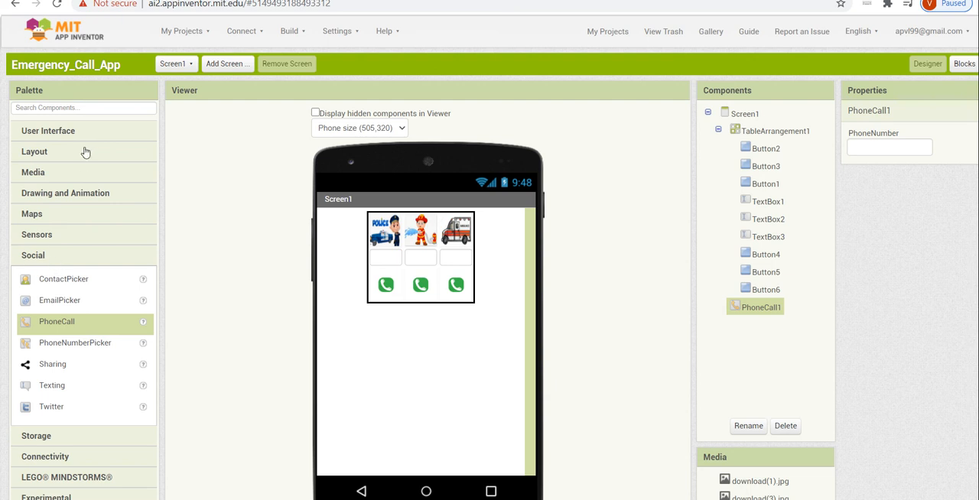
pyautogui.click(48, 130)
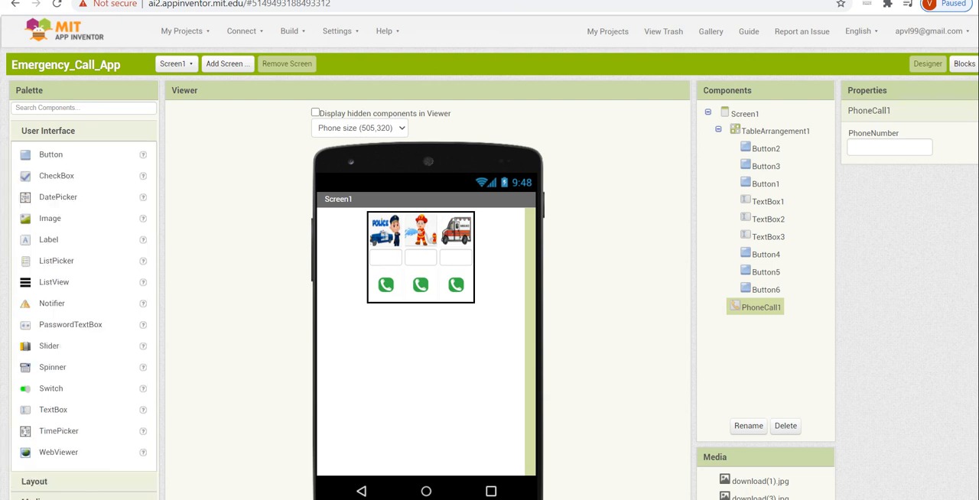
pyautogui.moveTo(523, 382)
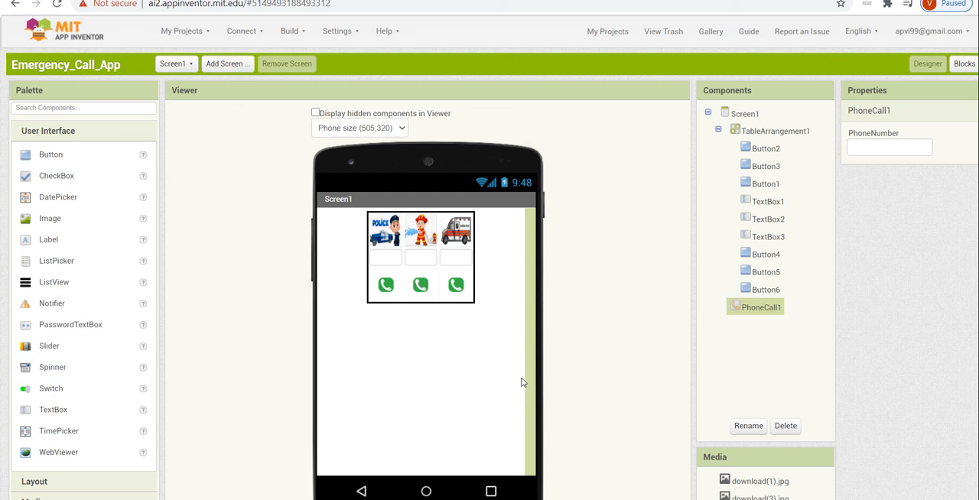
pyautogui.moveTo(523, 382)
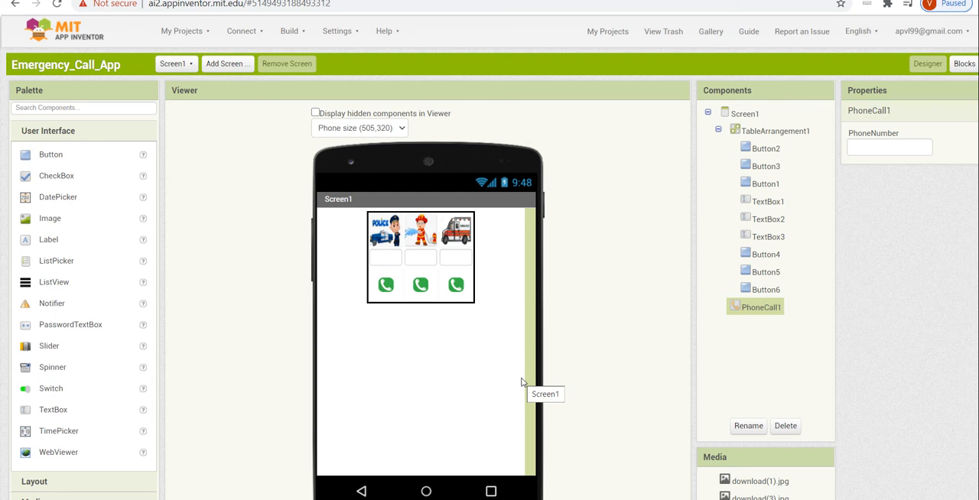
pyautogui.moveTo(542, 302)
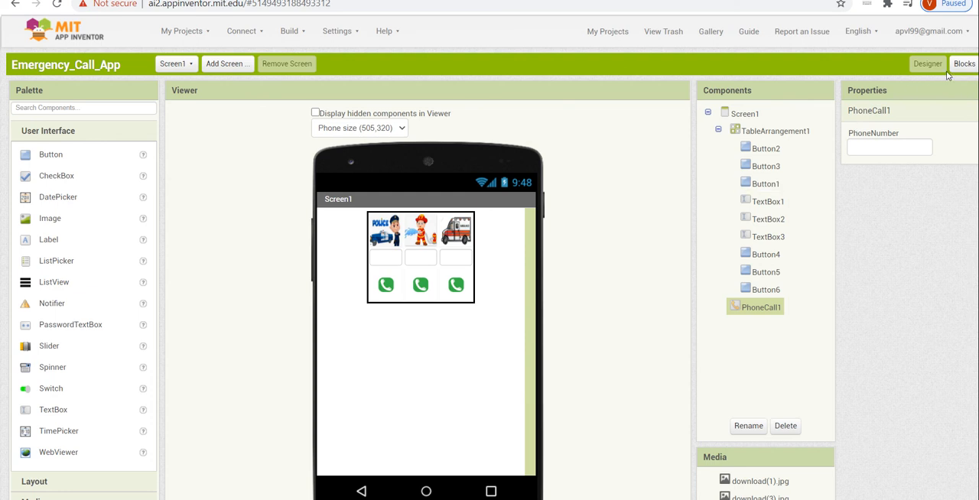
pyautogui.click(972, 64)
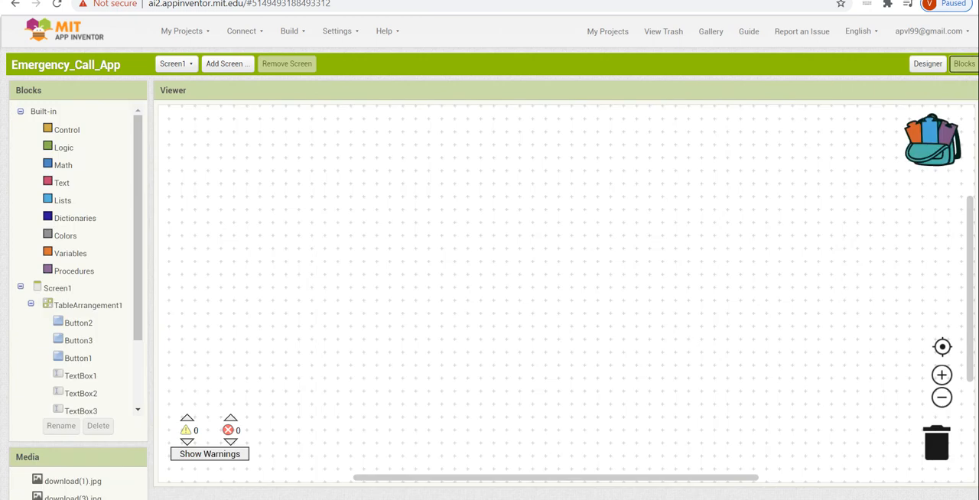
pyautogui.moveTo(267, 387)
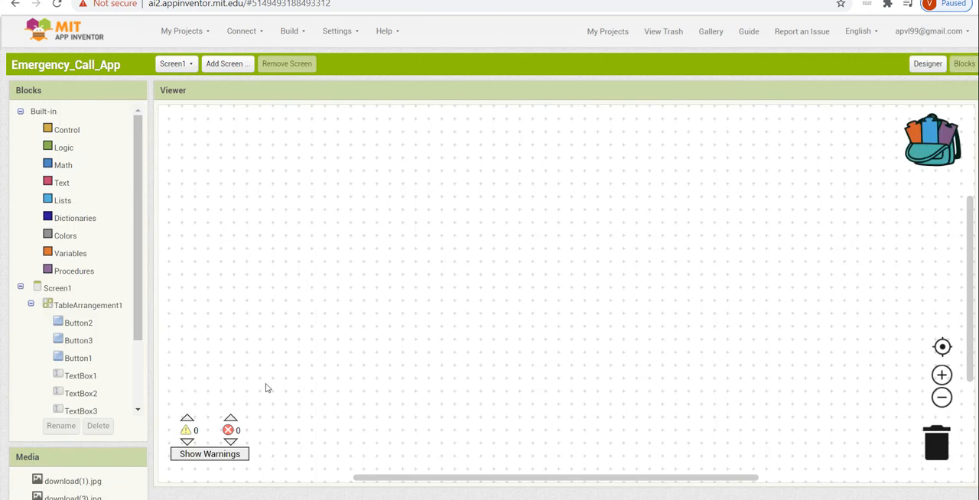
# Return to the Designer and inspect the middle call button, middle number box and police button.
pyautogui.click(928, 63)
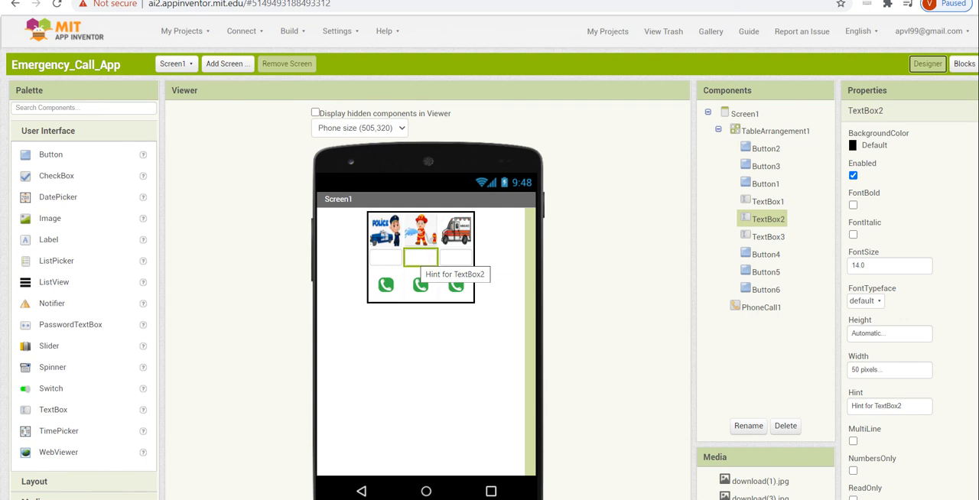
pyautogui.click(420, 285)
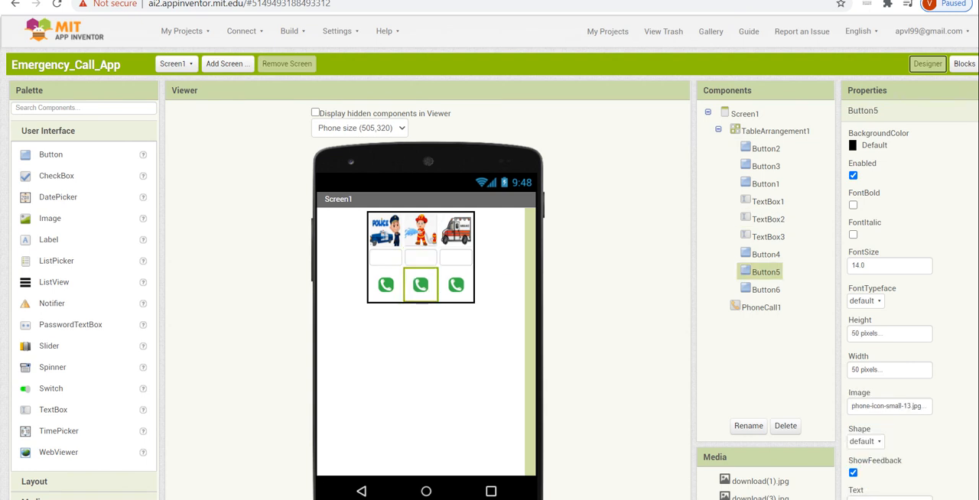
pyautogui.click(768, 219)
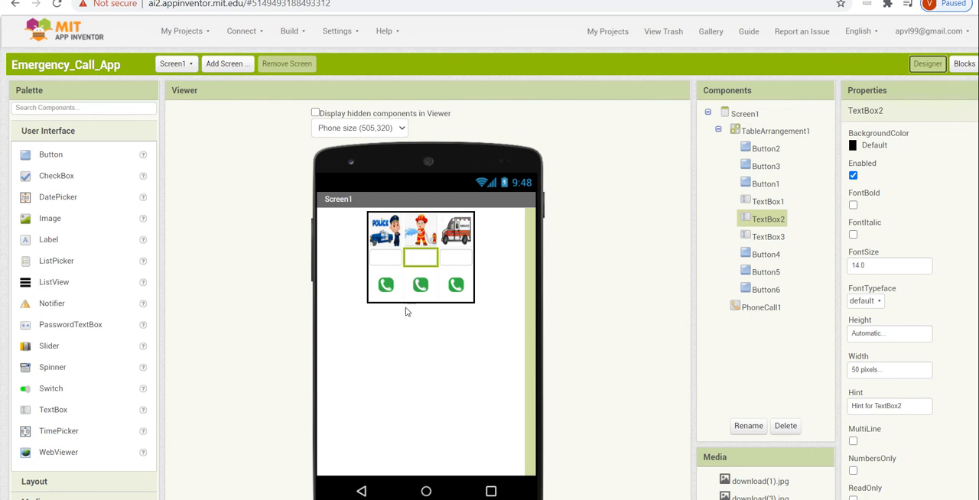
pyautogui.click(765, 183)
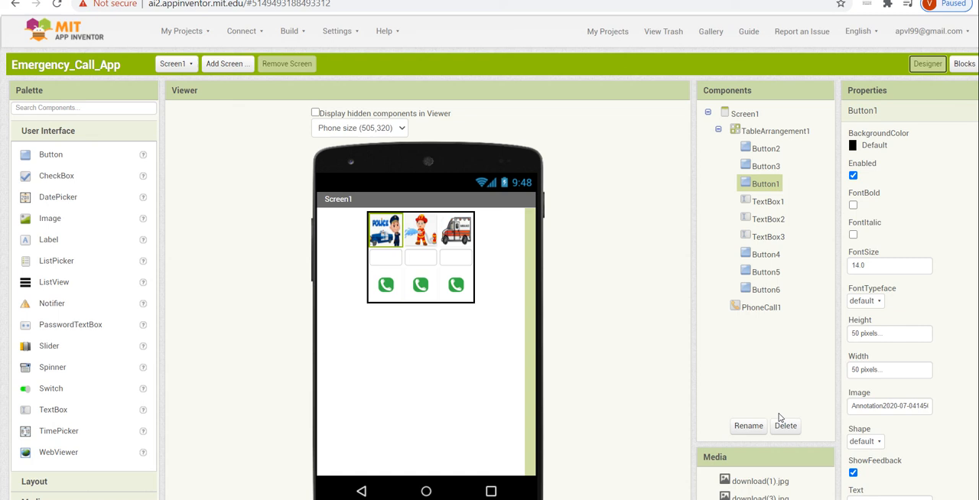
# Rename the police picture button to PoliceButton.
pyautogui.click(748, 425)
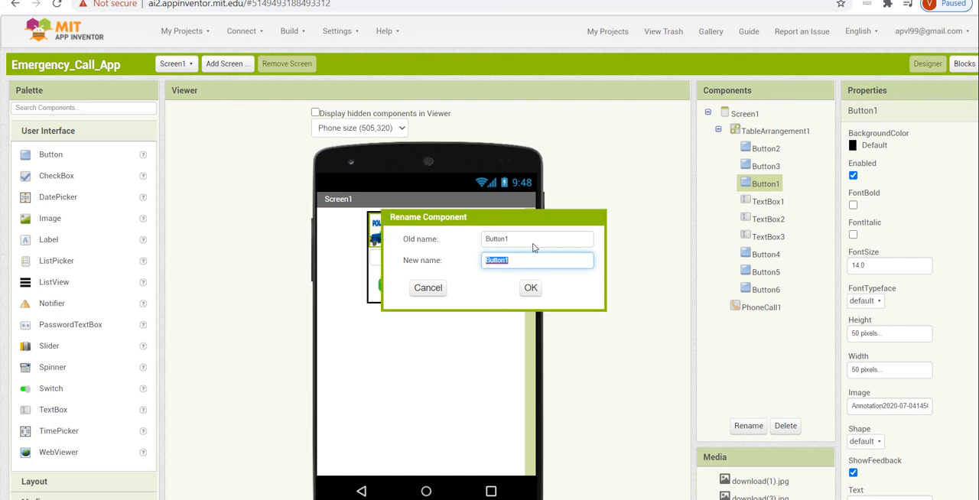
pyautogui.moveTo(536, 245)
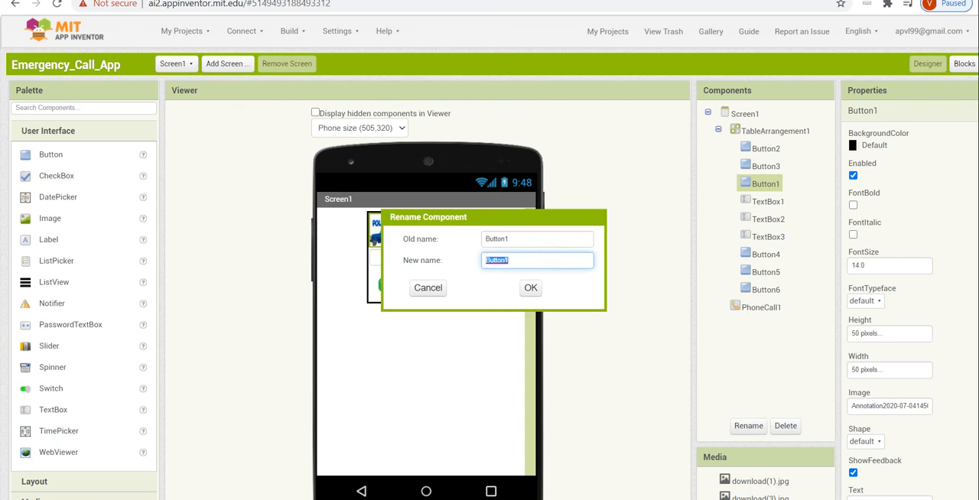
pyautogui.write('Poll')
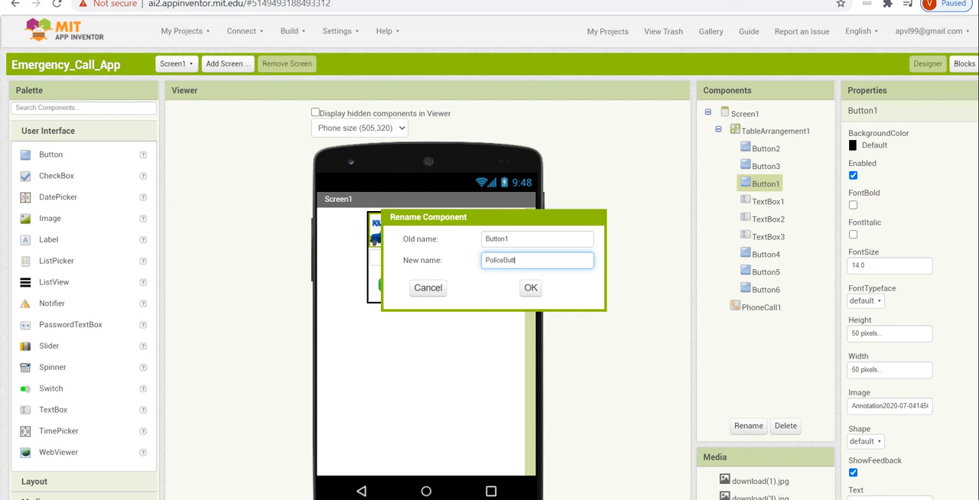
pyautogui.click(530, 288)
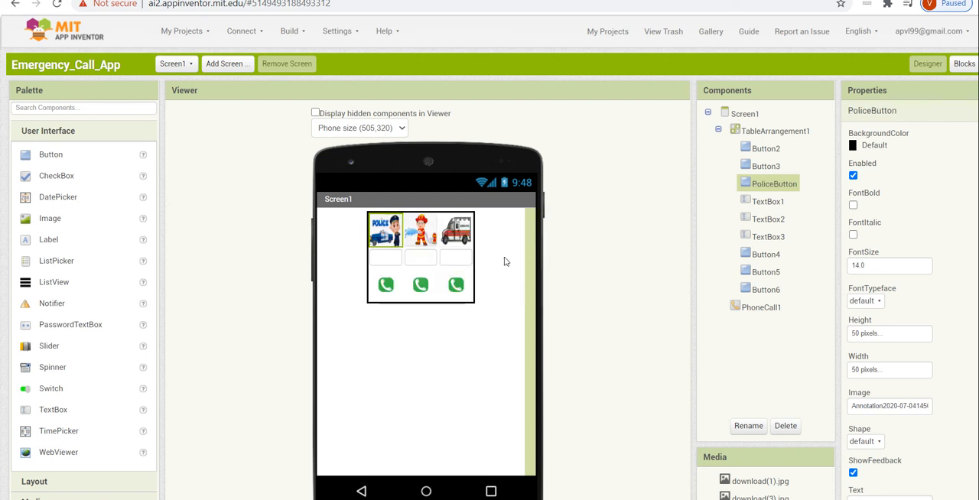
# Rename the firefighter picture button to FireButton, then switch to Blocks.
pyautogui.click(766, 148)
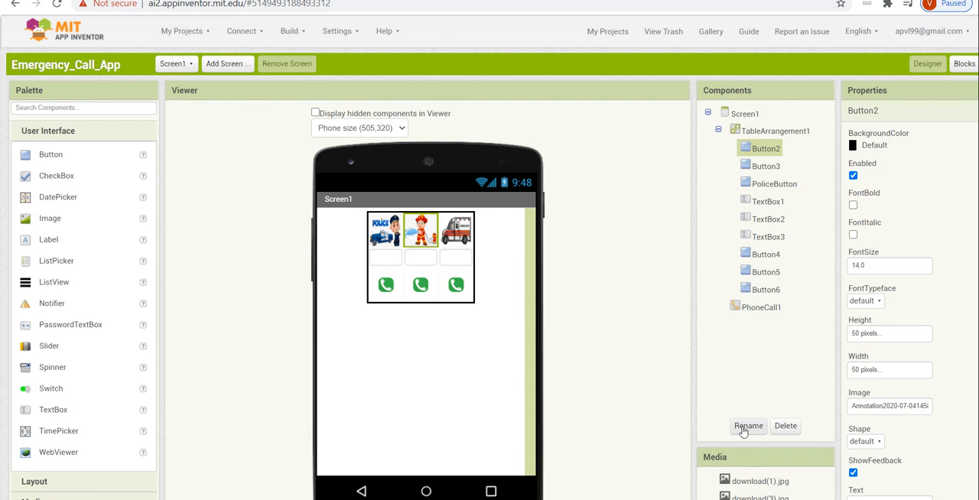
pyautogui.click(748, 426)
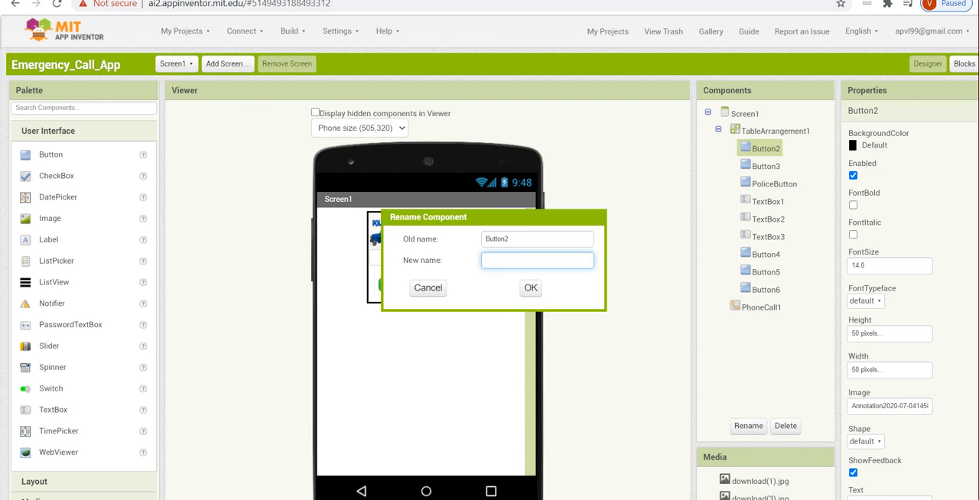
pyautogui.write('FireBu')
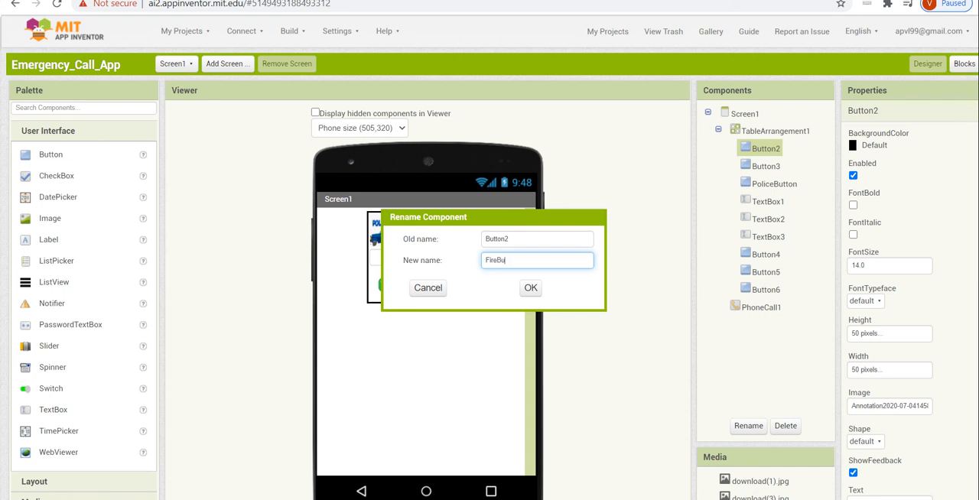
pyautogui.write('tton')
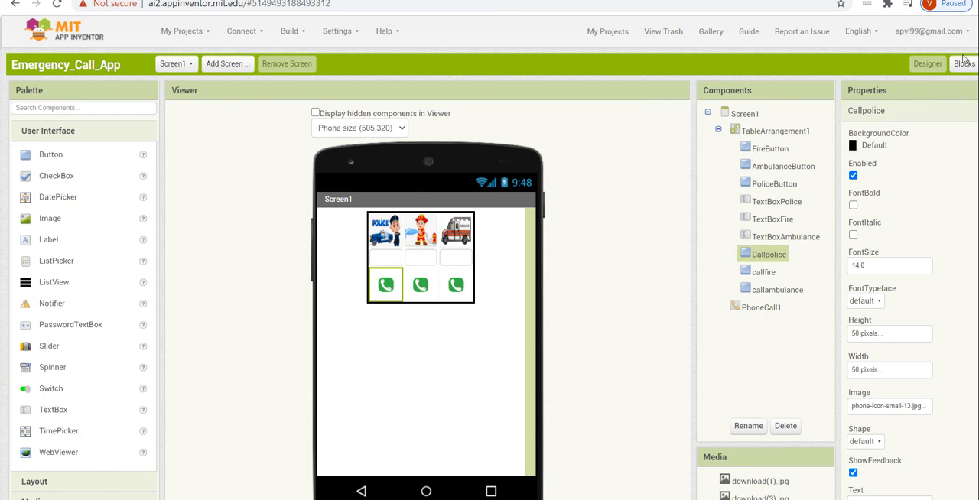
pyautogui.click(970, 63)
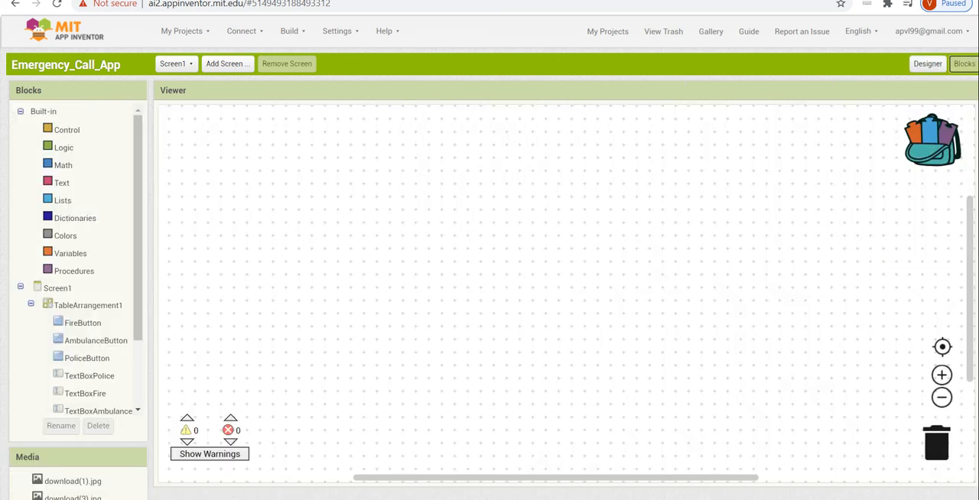
# Add a 'when FireButton.Click' handler and fetch the TextBoxFire blocks.
pyautogui.click(87, 305)
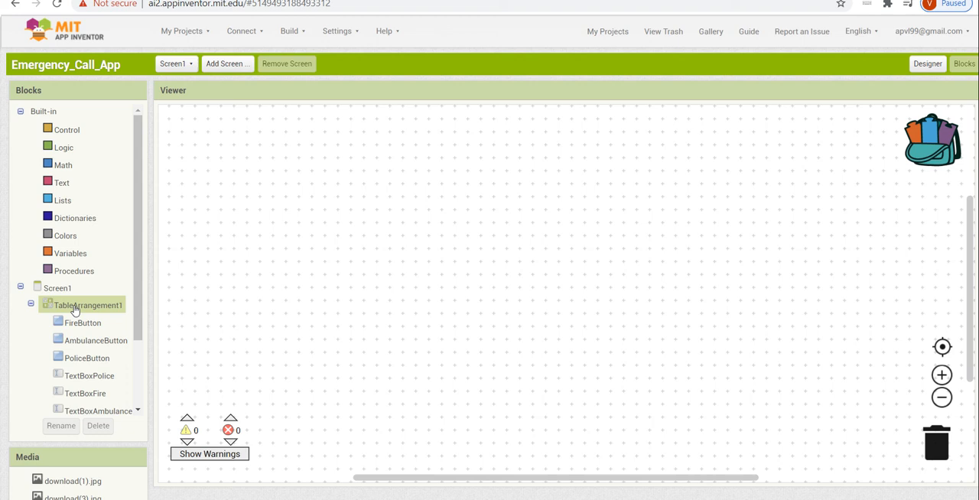
pyautogui.click(83, 323)
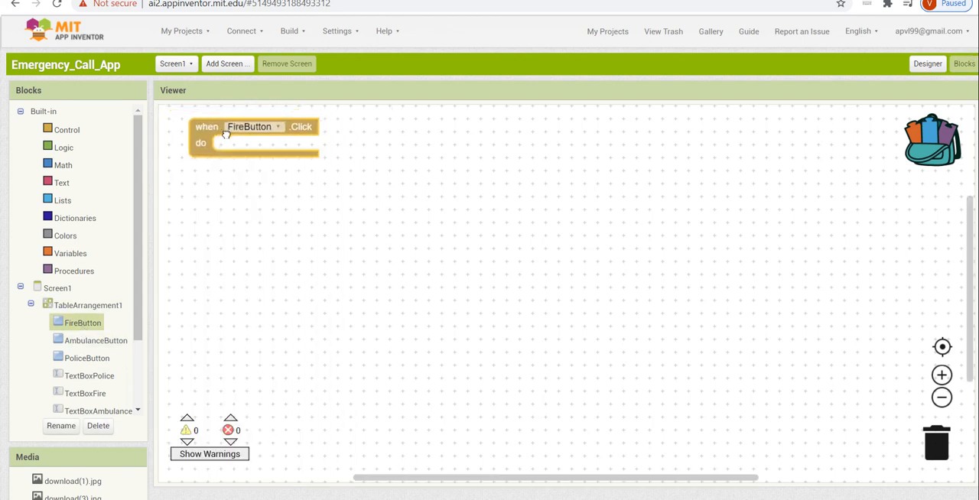
pyautogui.scroll(-3)
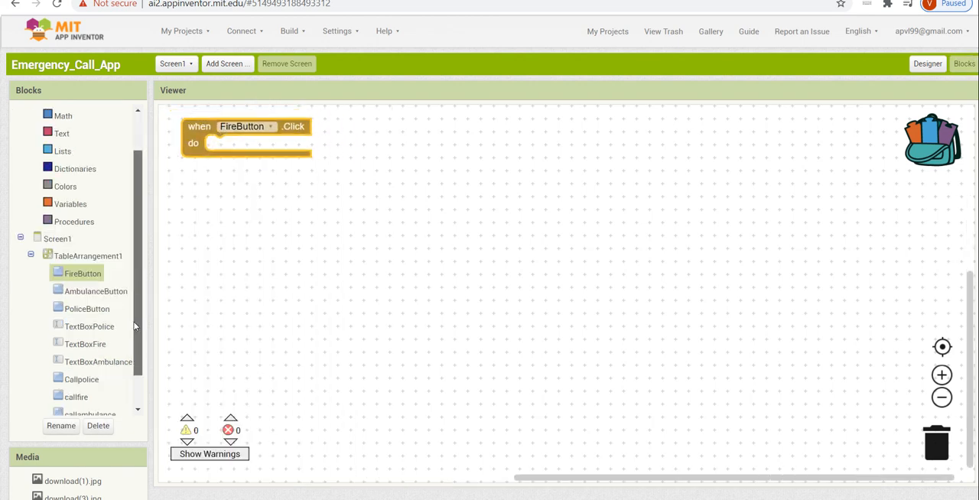
pyautogui.scroll(-3)
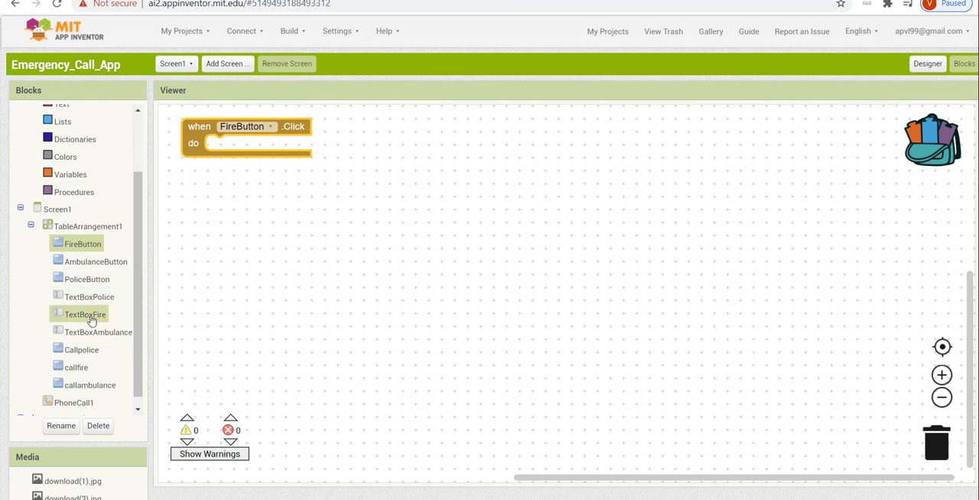
pyautogui.click(82, 314)
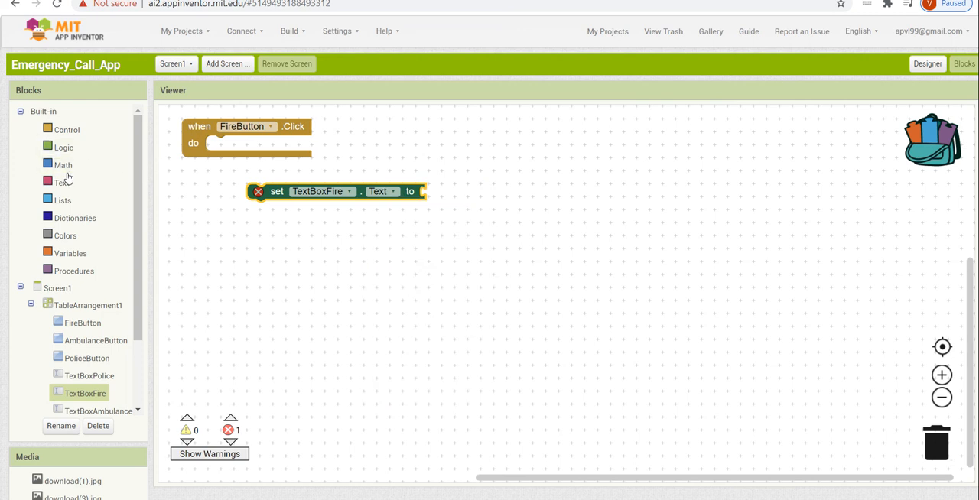
# Put 'set TextBoxFire.Text to 101' inside the FireButton handler and add AmbulanceButton.Click.
pyautogui.click(62, 165)
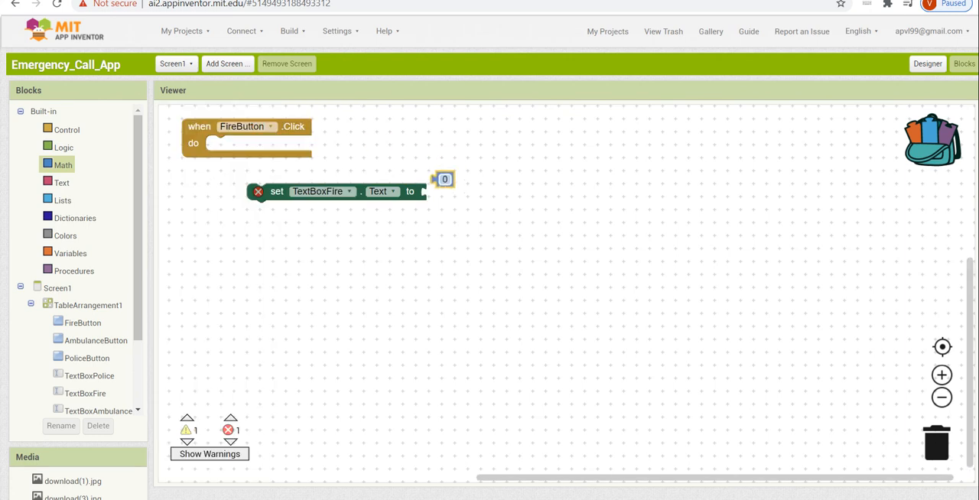
pyautogui.moveTo(444, 179); pyautogui.dragTo(418, 192)
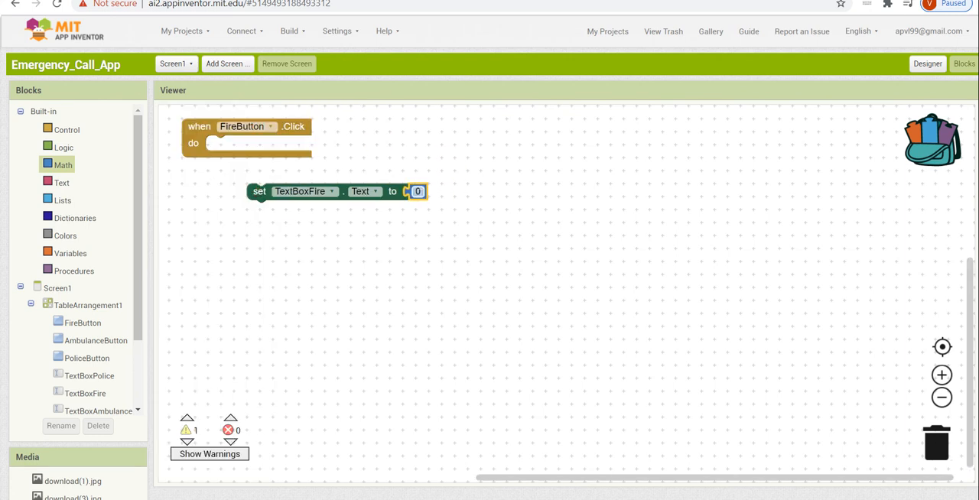
pyautogui.write('101')
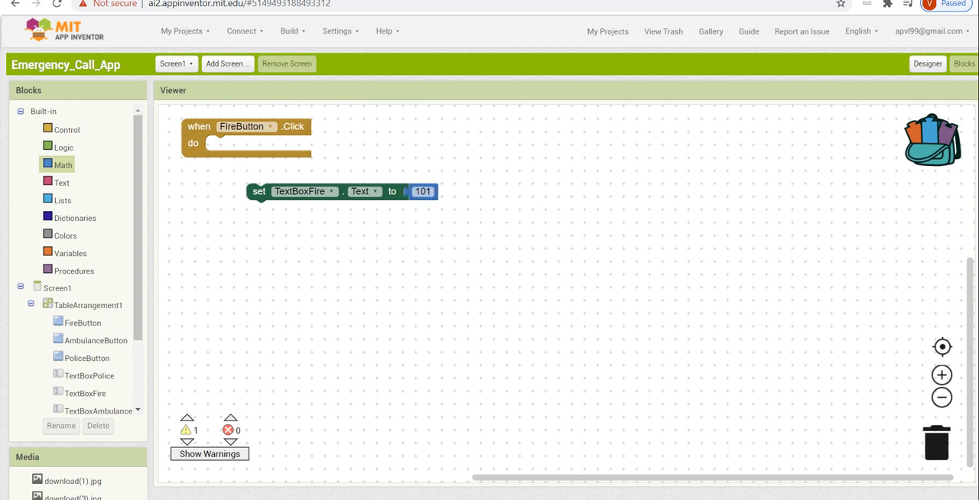
pyautogui.moveTo(258, 191); pyautogui.dragTo(258, 187)
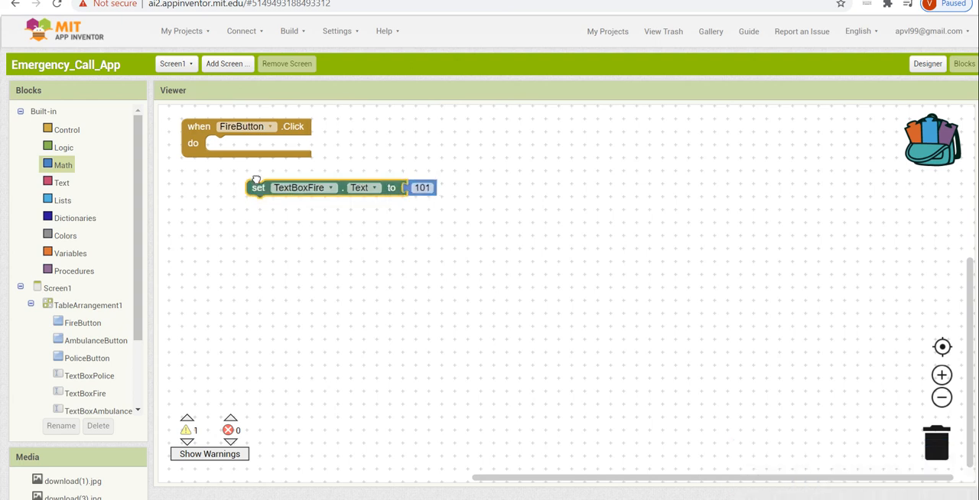
pyautogui.moveTo(258, 187); pyautogui.dragTo(222, 144)
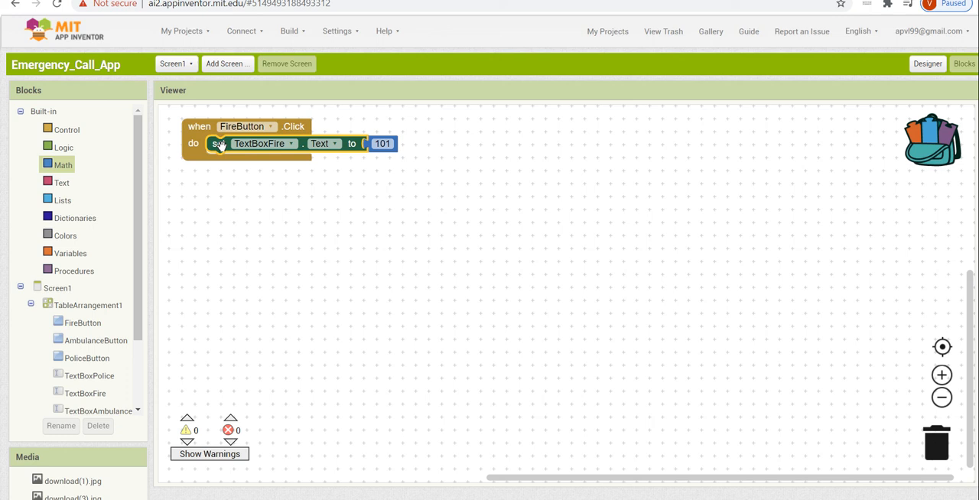
pyautogui.moveTo(219, 186)
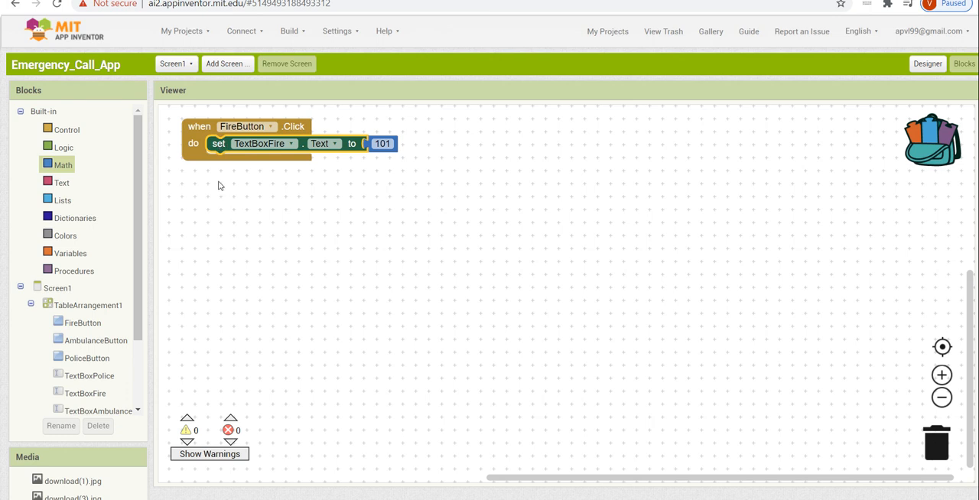
pyautogui.click(96, 340)
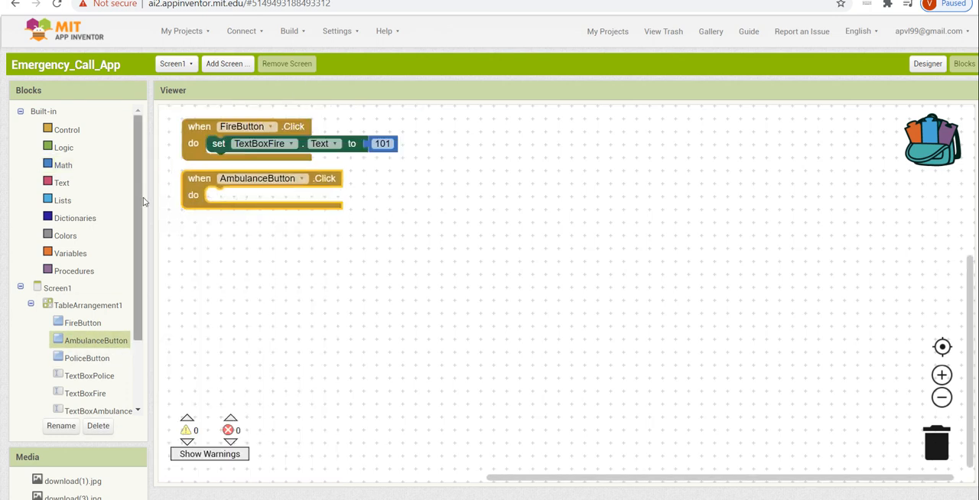
# Make the AmbulanceButton handler set TextBoxAmbulance.Text to 102.
pyautogui.scroll(-3)
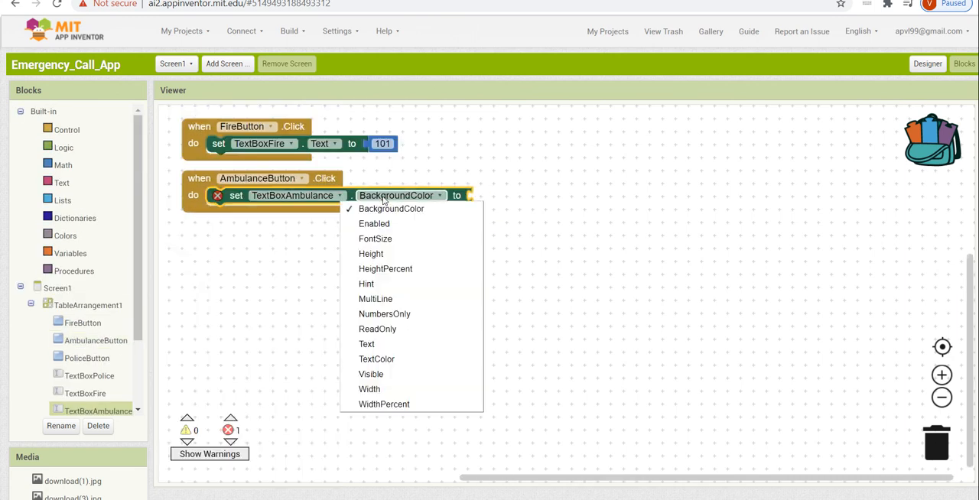
pyautogui.click(367, 344)
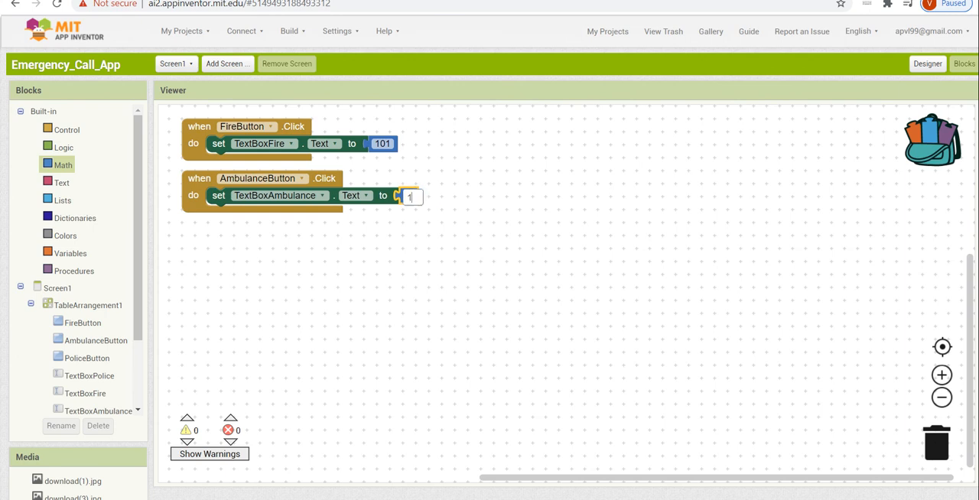
pyautogui.write('102')
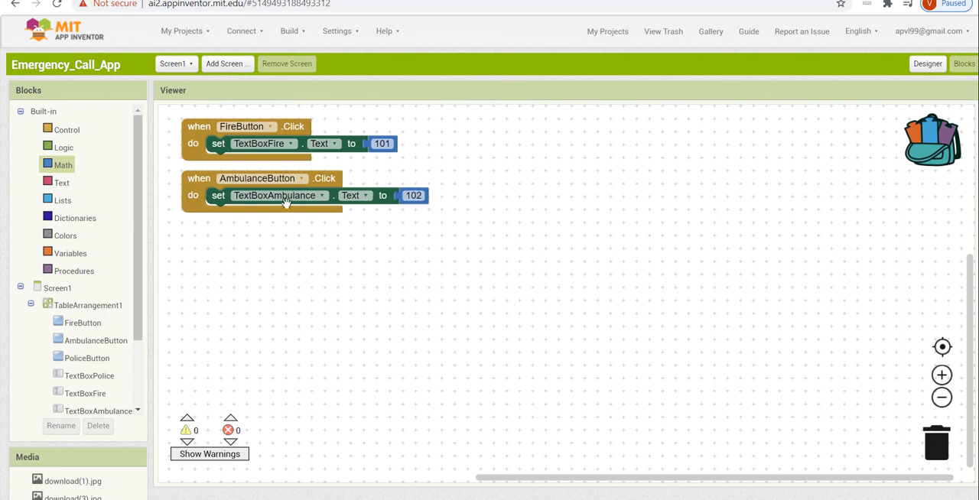
pyautogui.click(86, 358)
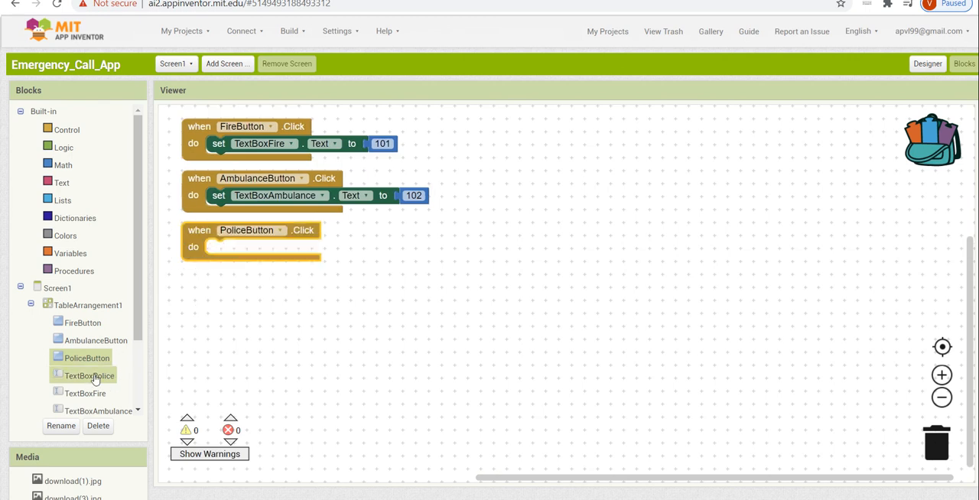
pyautogui.moveTo(84, 376)
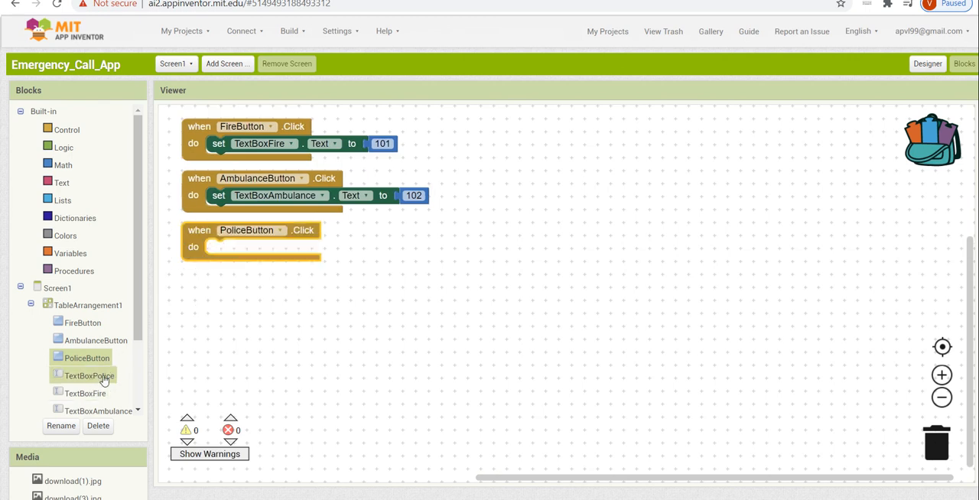
# Place 'set TextBoxPolice.Text to 100' inside the PoliceButton click handler.
pyautogui.click(87, 375)
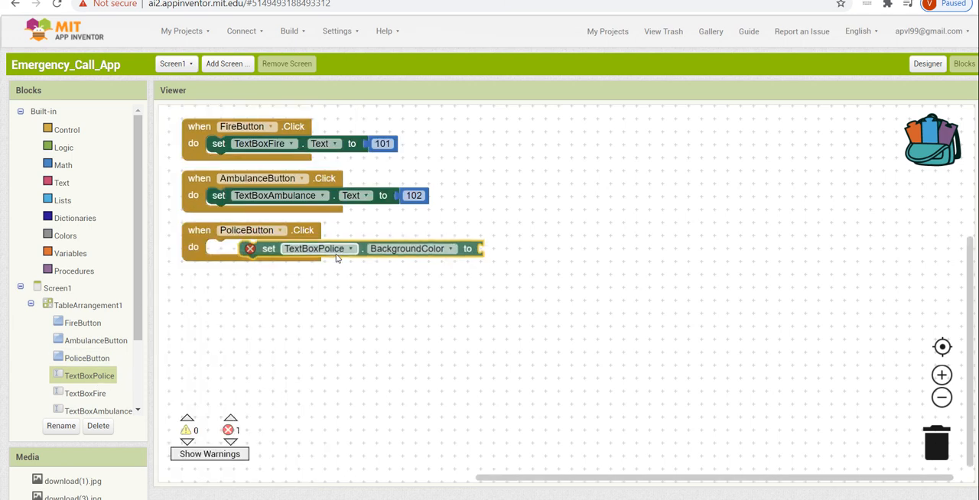
pyautogui.moveTo(313, 248); pyautogui.dragTo(295, 260)
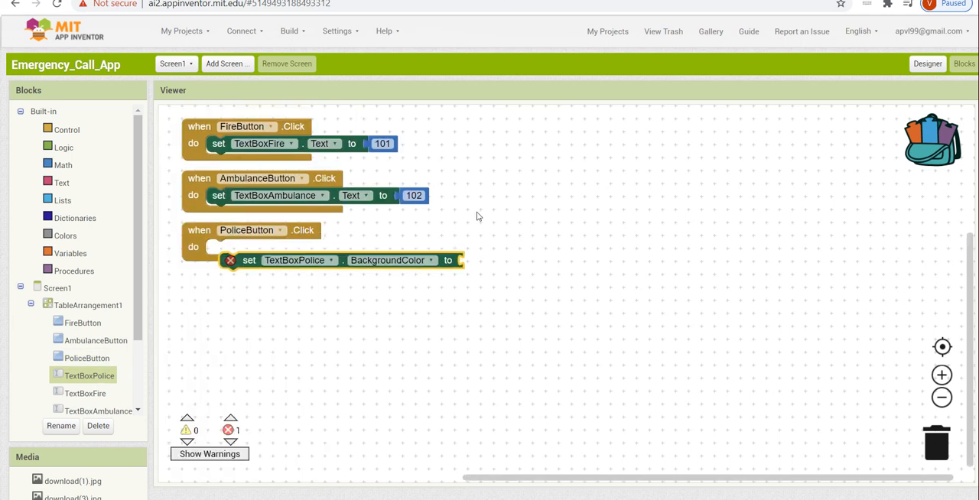
pyautogui.click(426, 261)
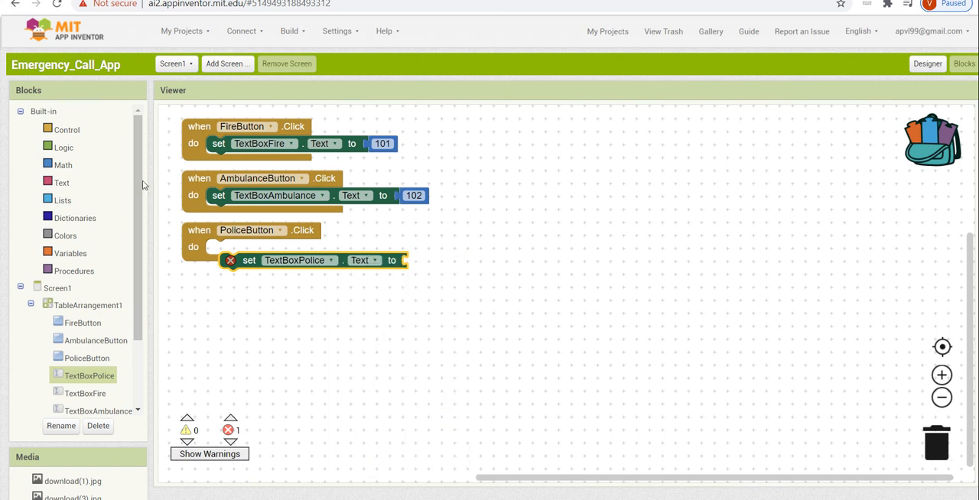
pyautogui.click(63, 164)
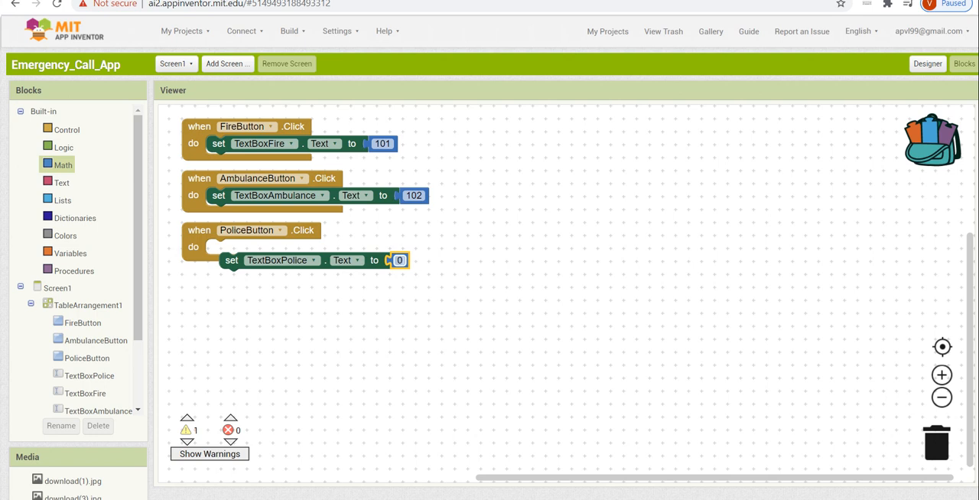
pyautogui.write('100')
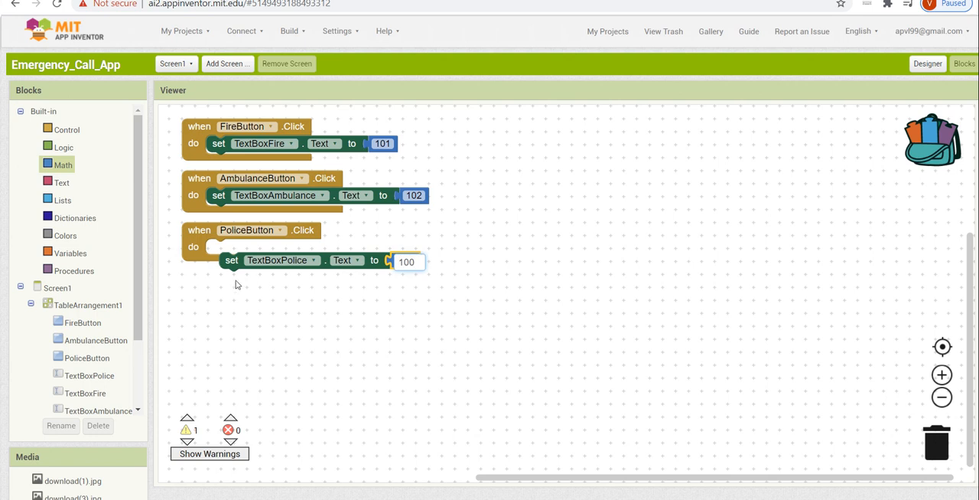
pyautogui.moveTo(230, 260); pyautogui.dragTo(218, 247)
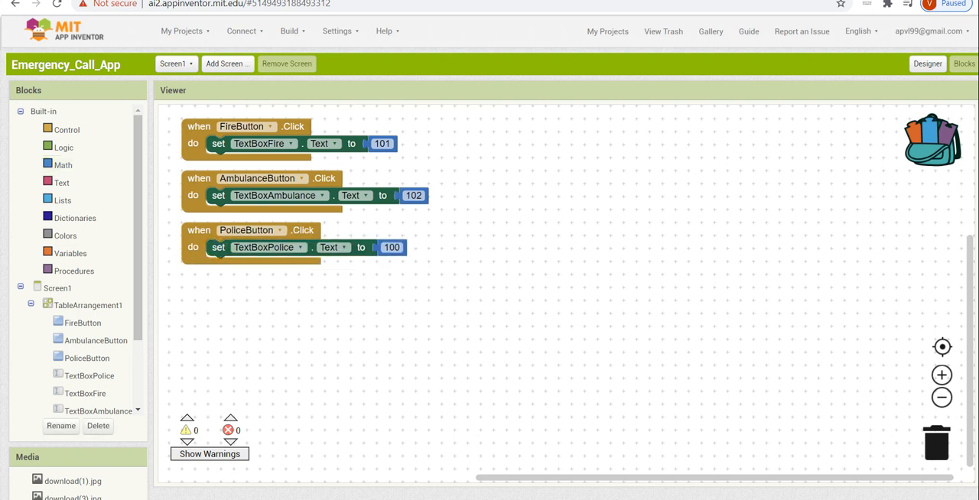
# Use TextBoxFire.Text instead of BackgroundColor as PhoneCall1's number in the callfire handler.
pyautogui.scroll(-3)
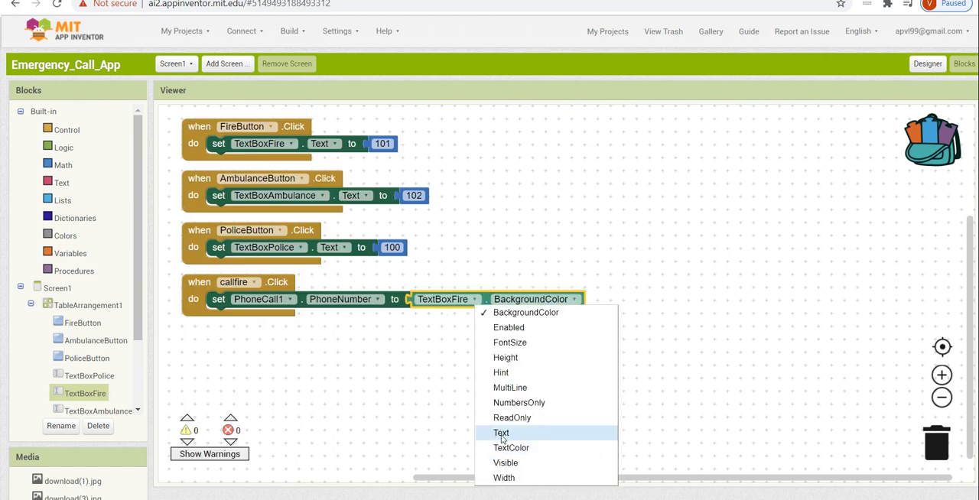
pyautogui.click(500, 433)
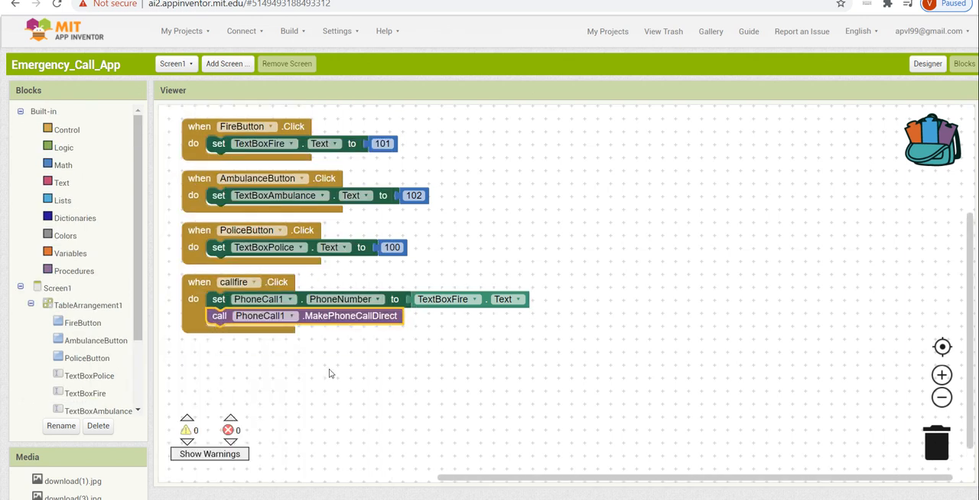
pyautogui.moveTo(331, 359)
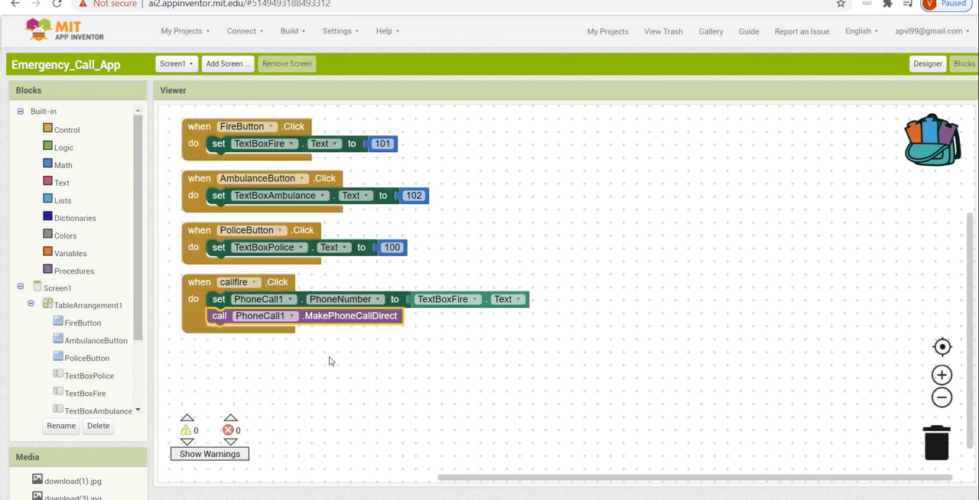